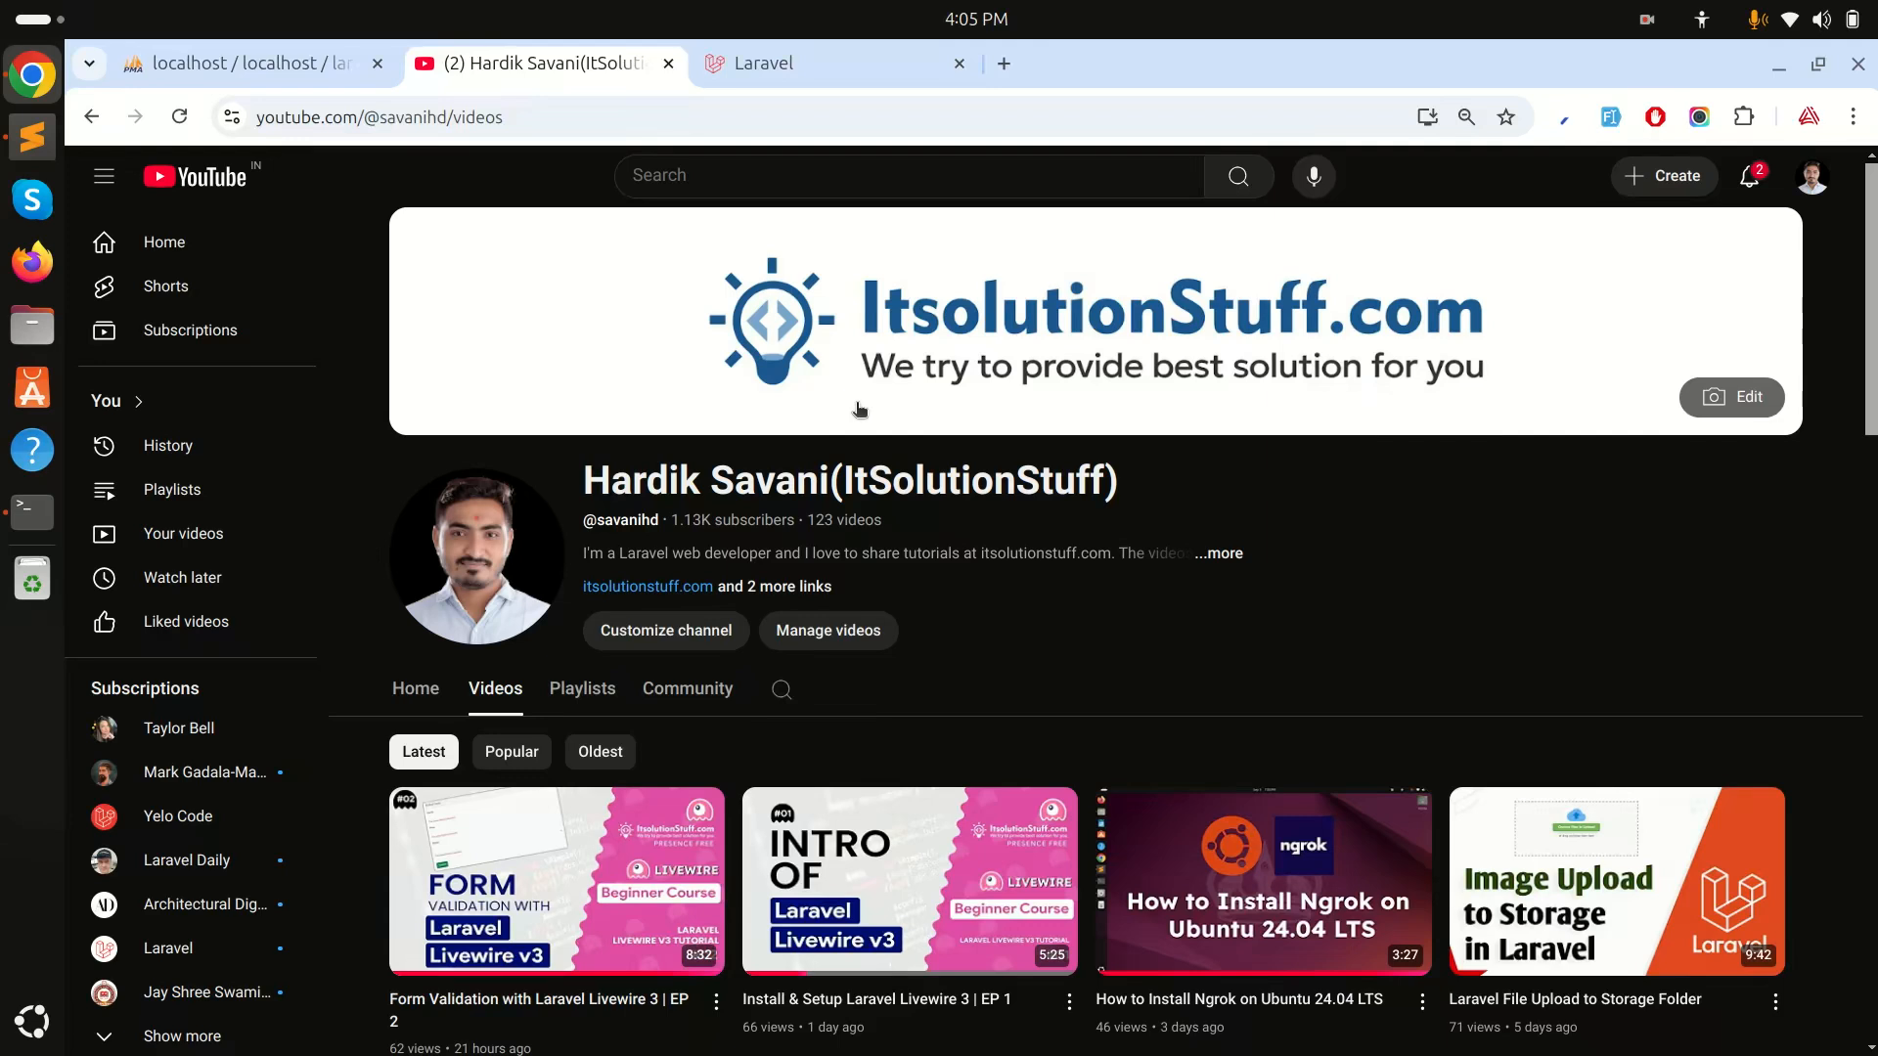
- Show the local Laravel home page with the empty Name, Price and Detail form
left_click(829, 63)
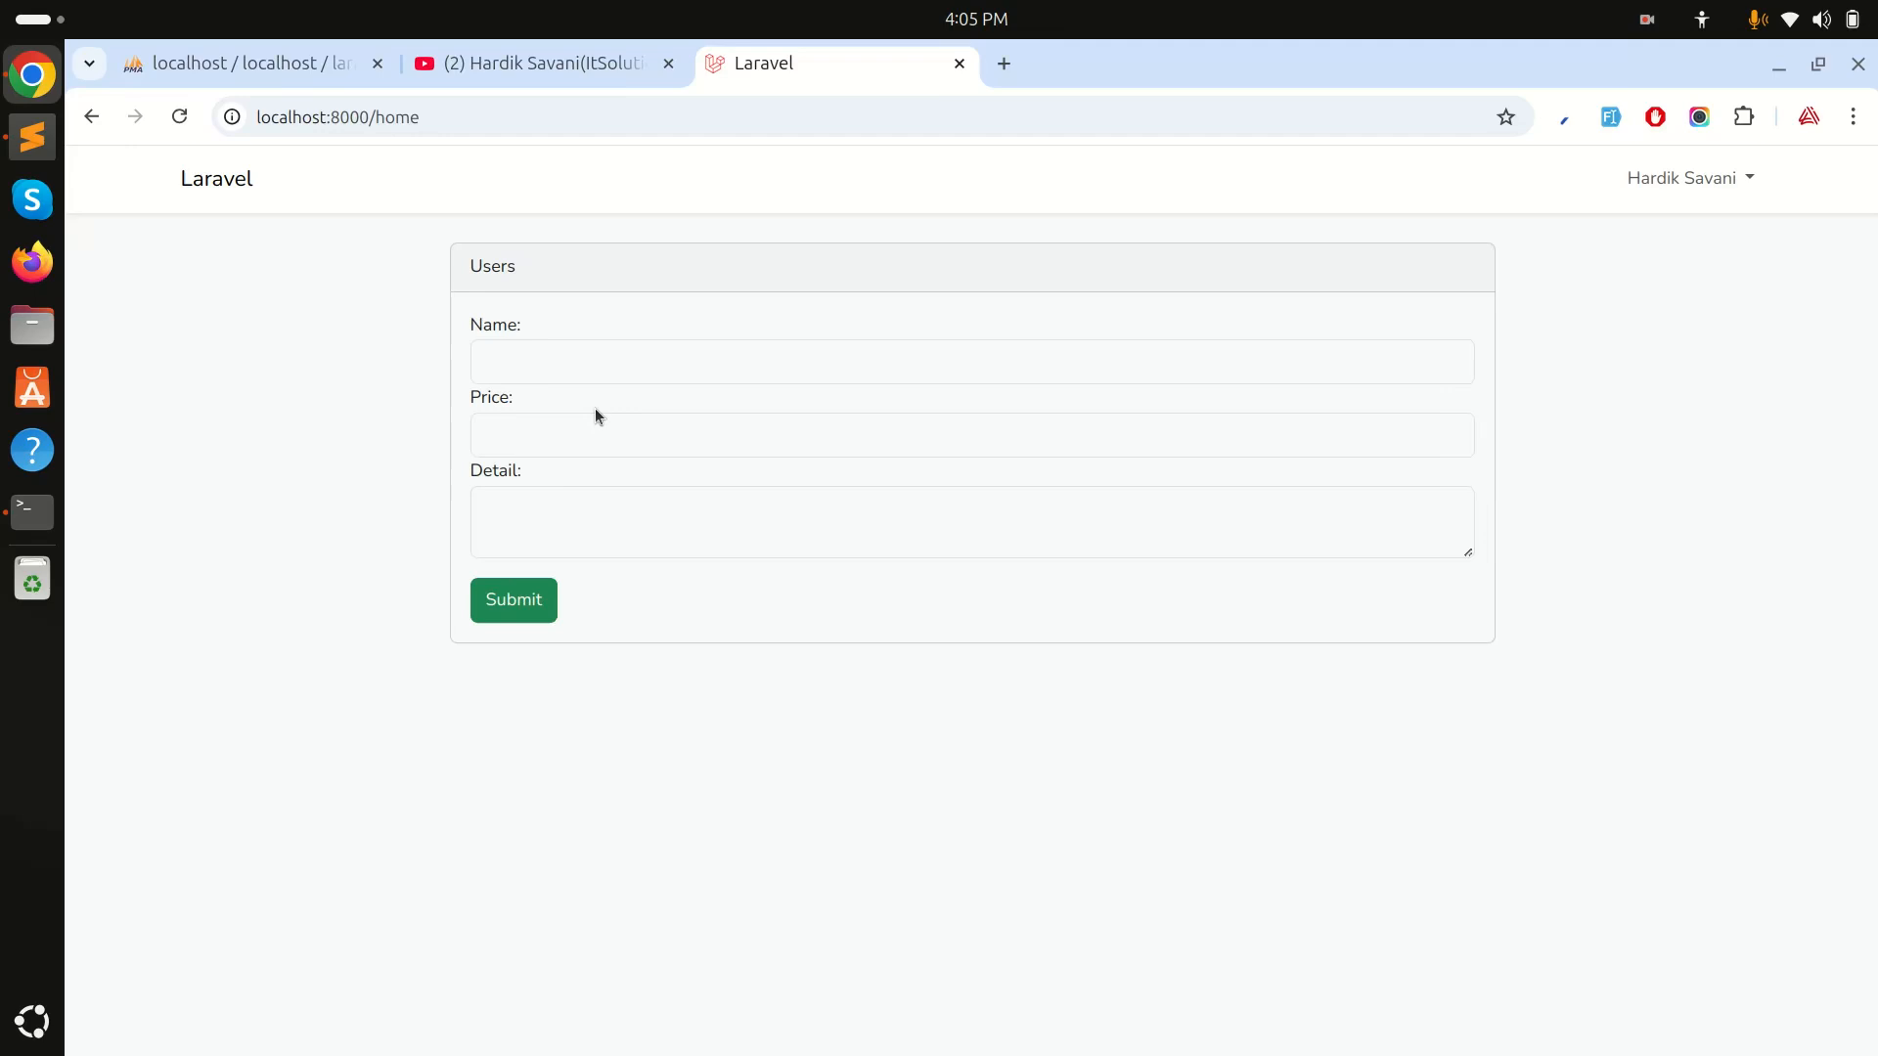
- Declare 'public $name, $price, $detail;' in ProductCreate.php and save
key("alt+tab")
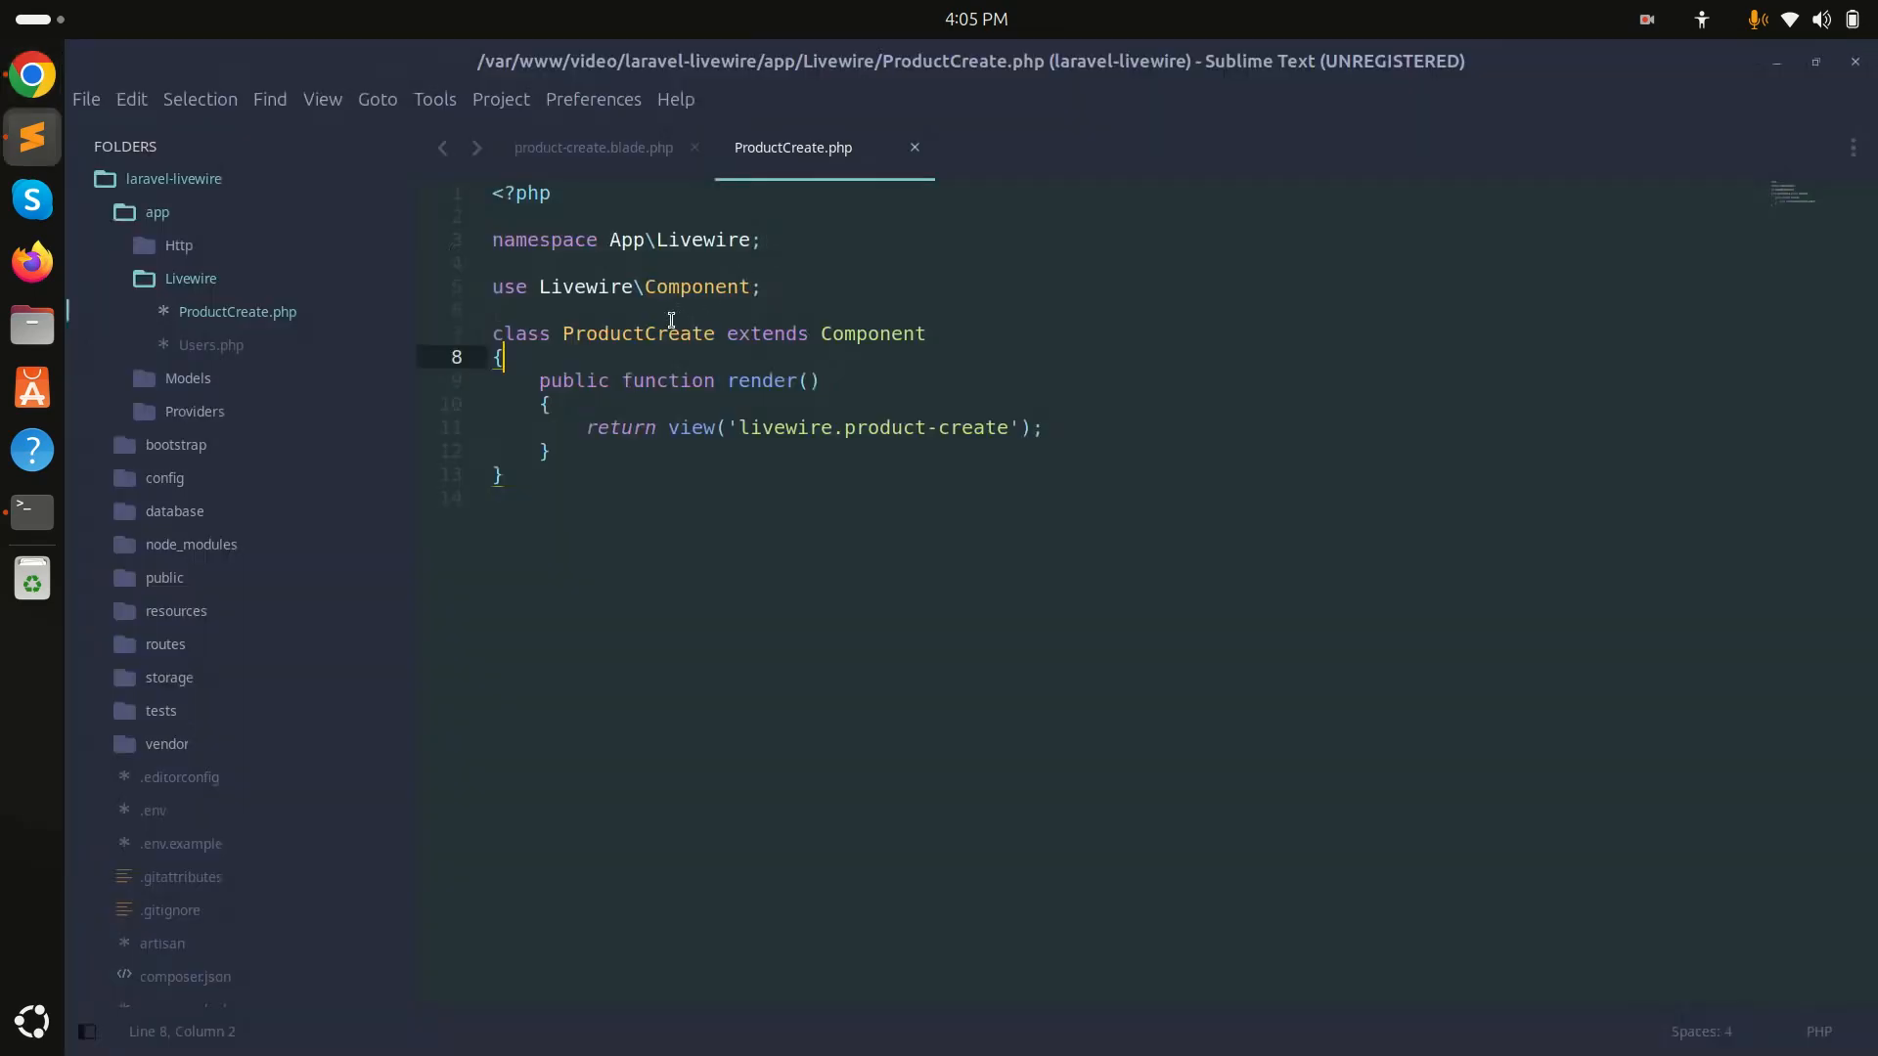
type("public $name,")
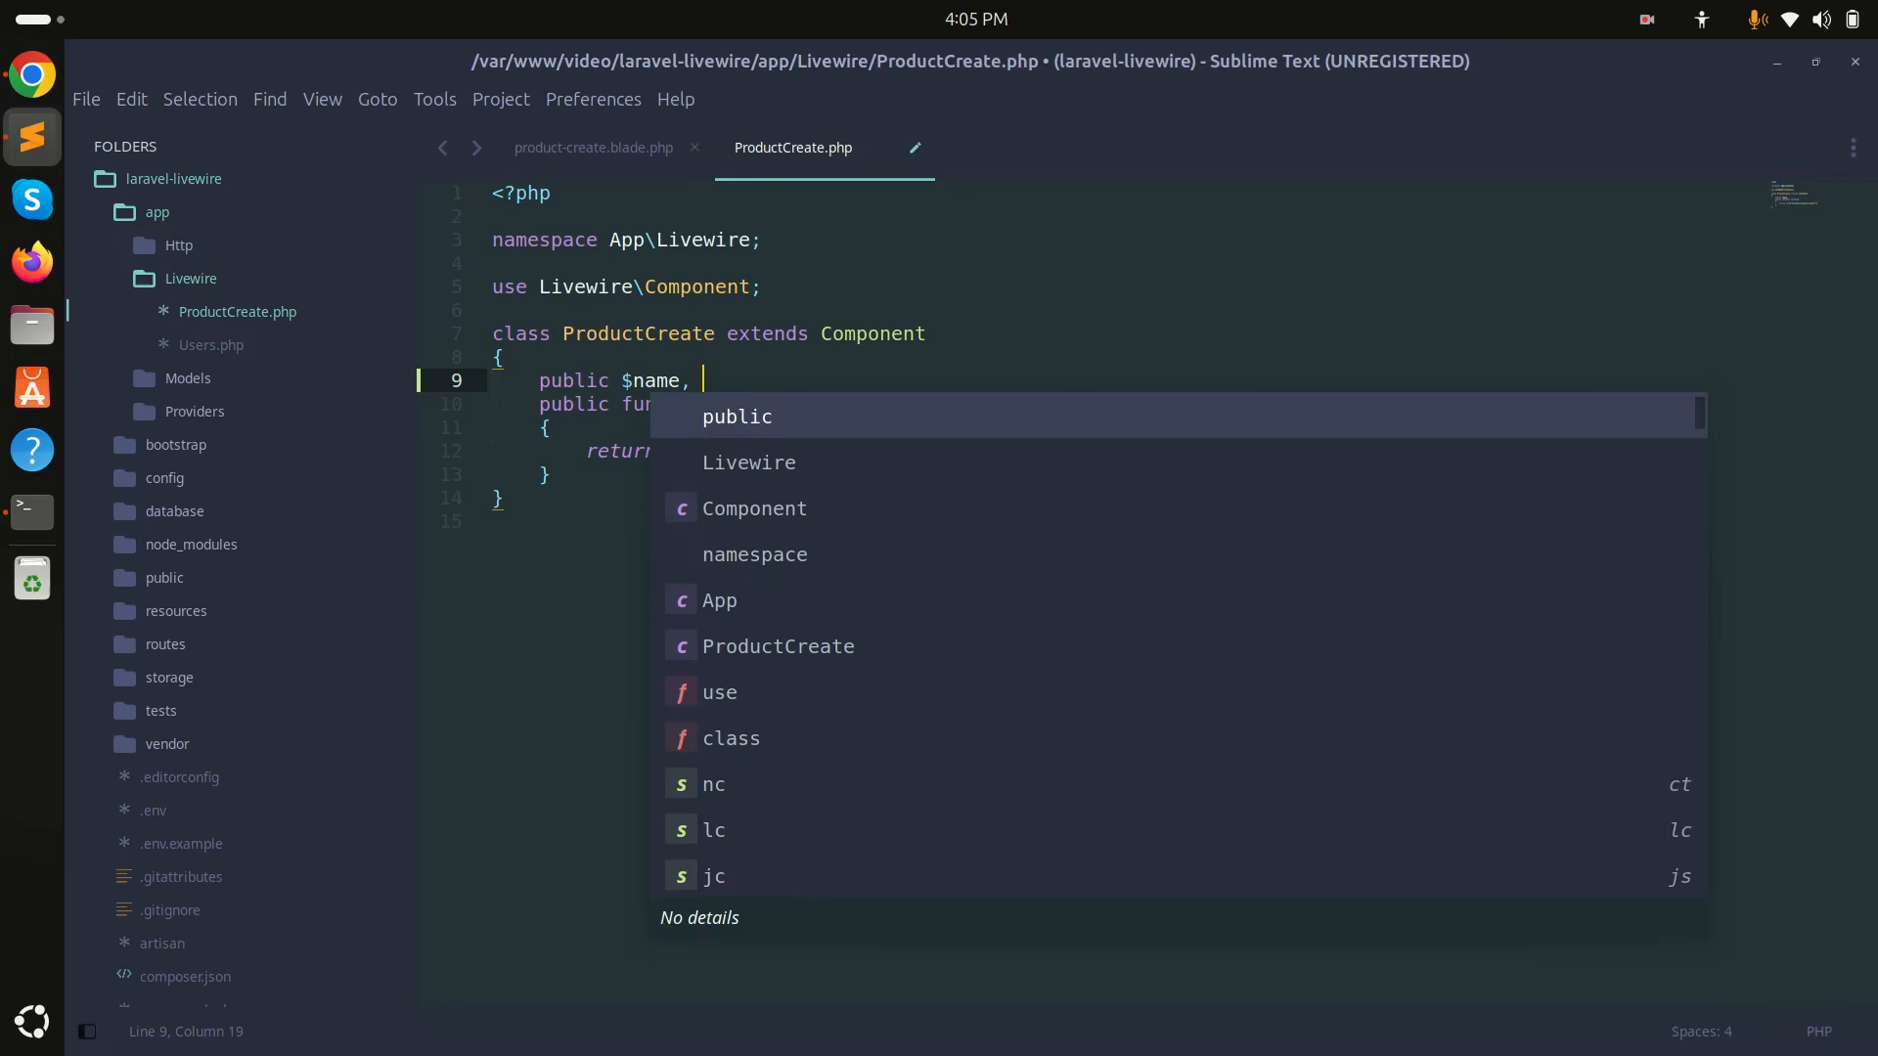
type("$price,")
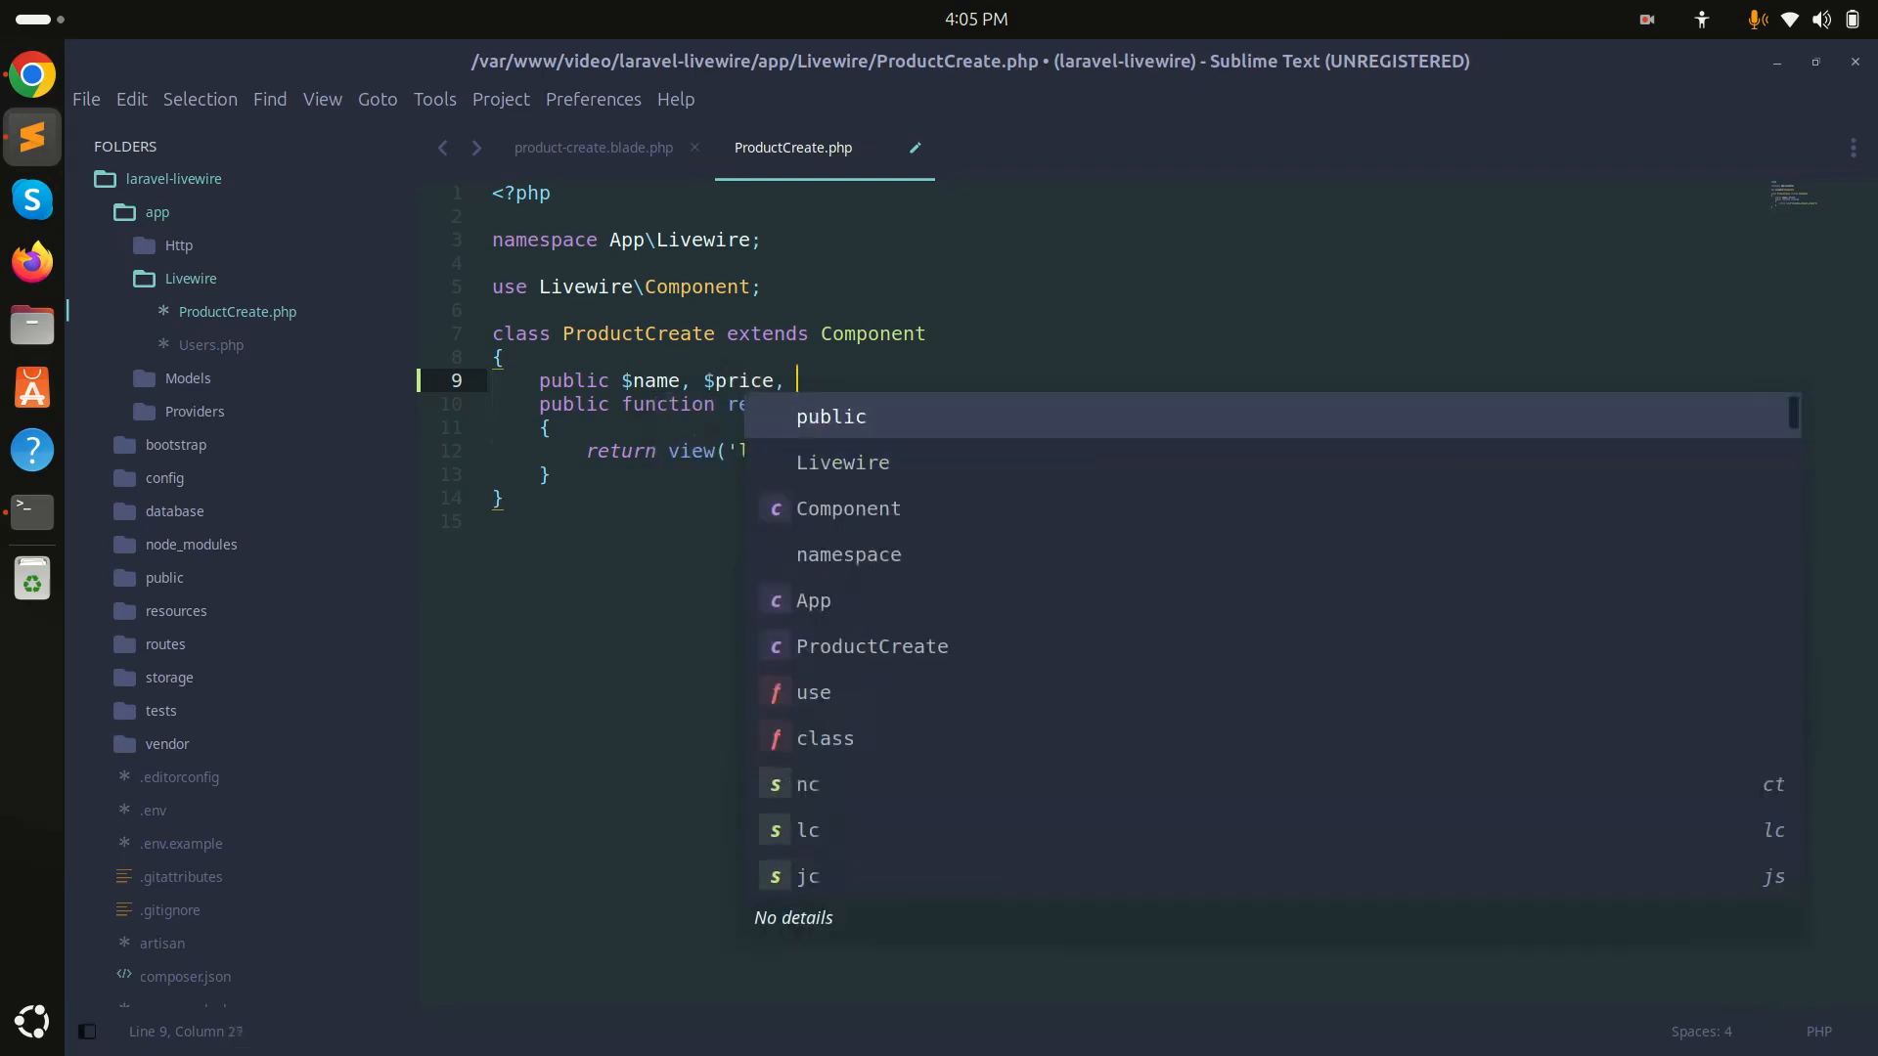
type("$detail;")
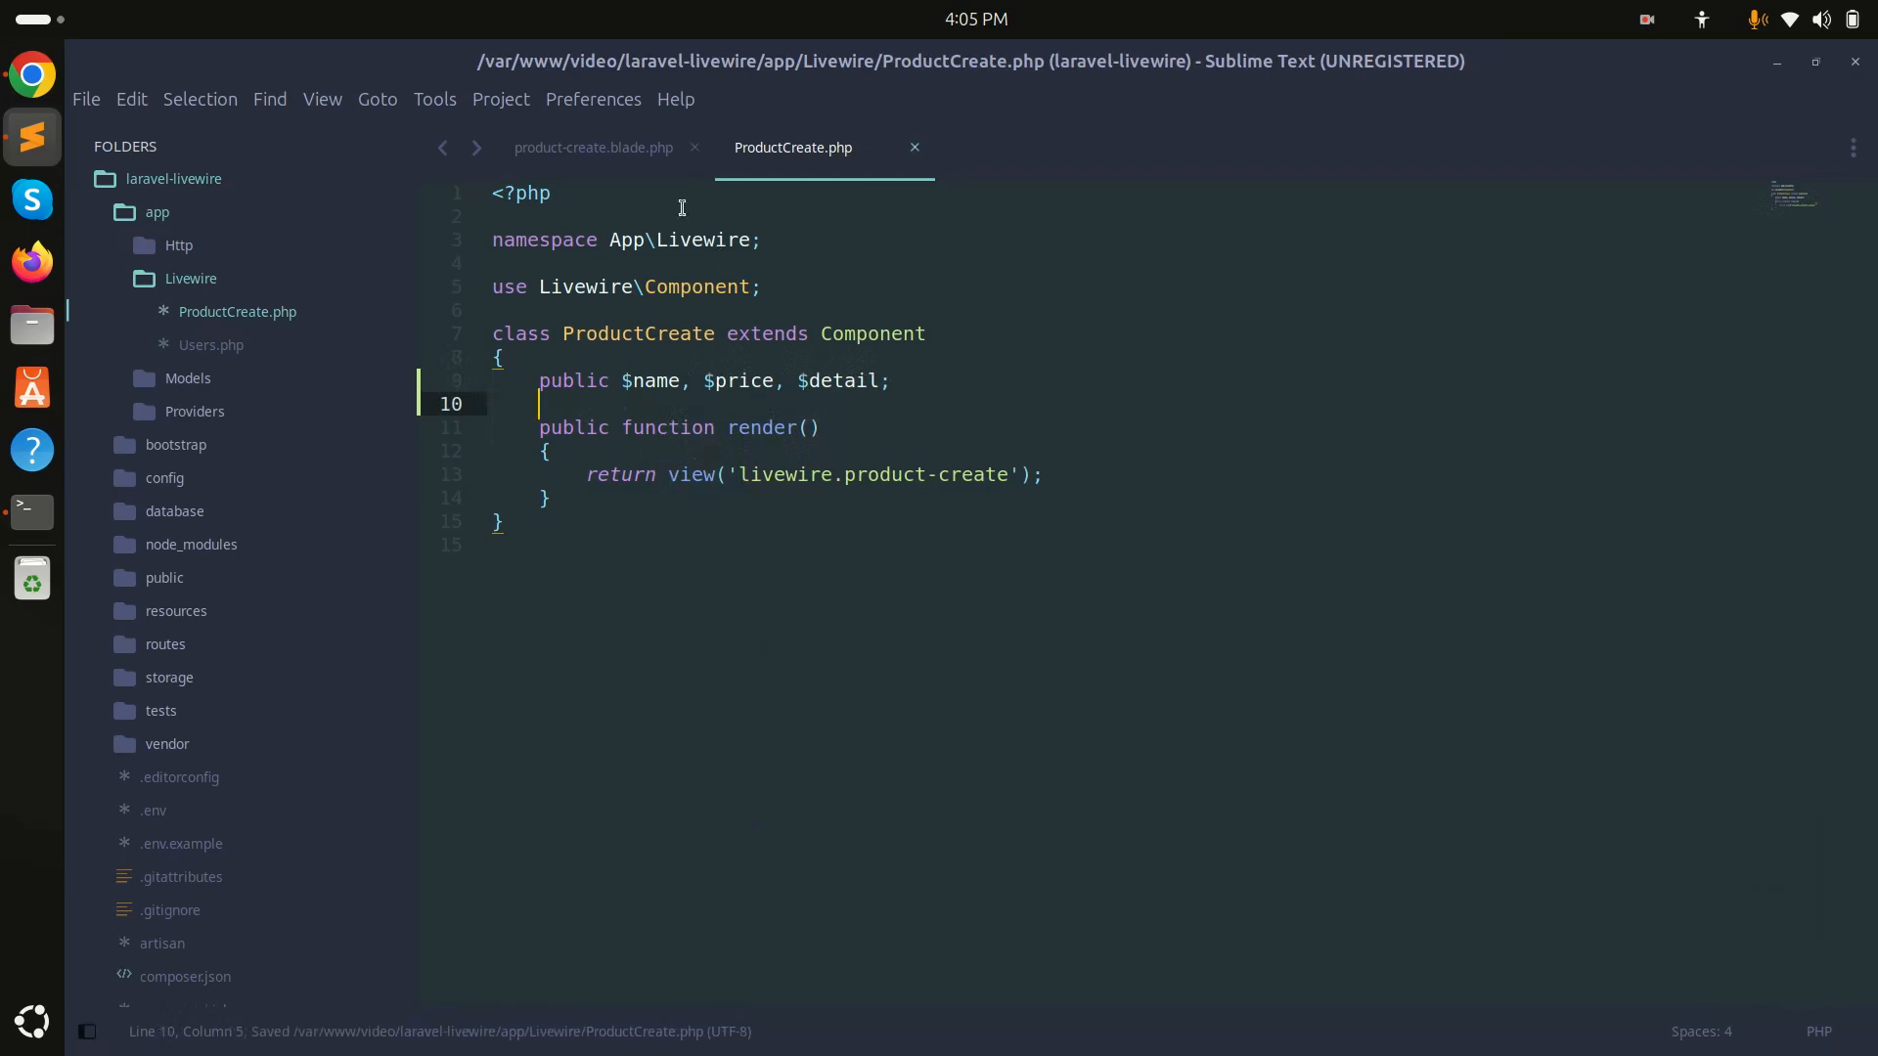
left_click(591, 147)
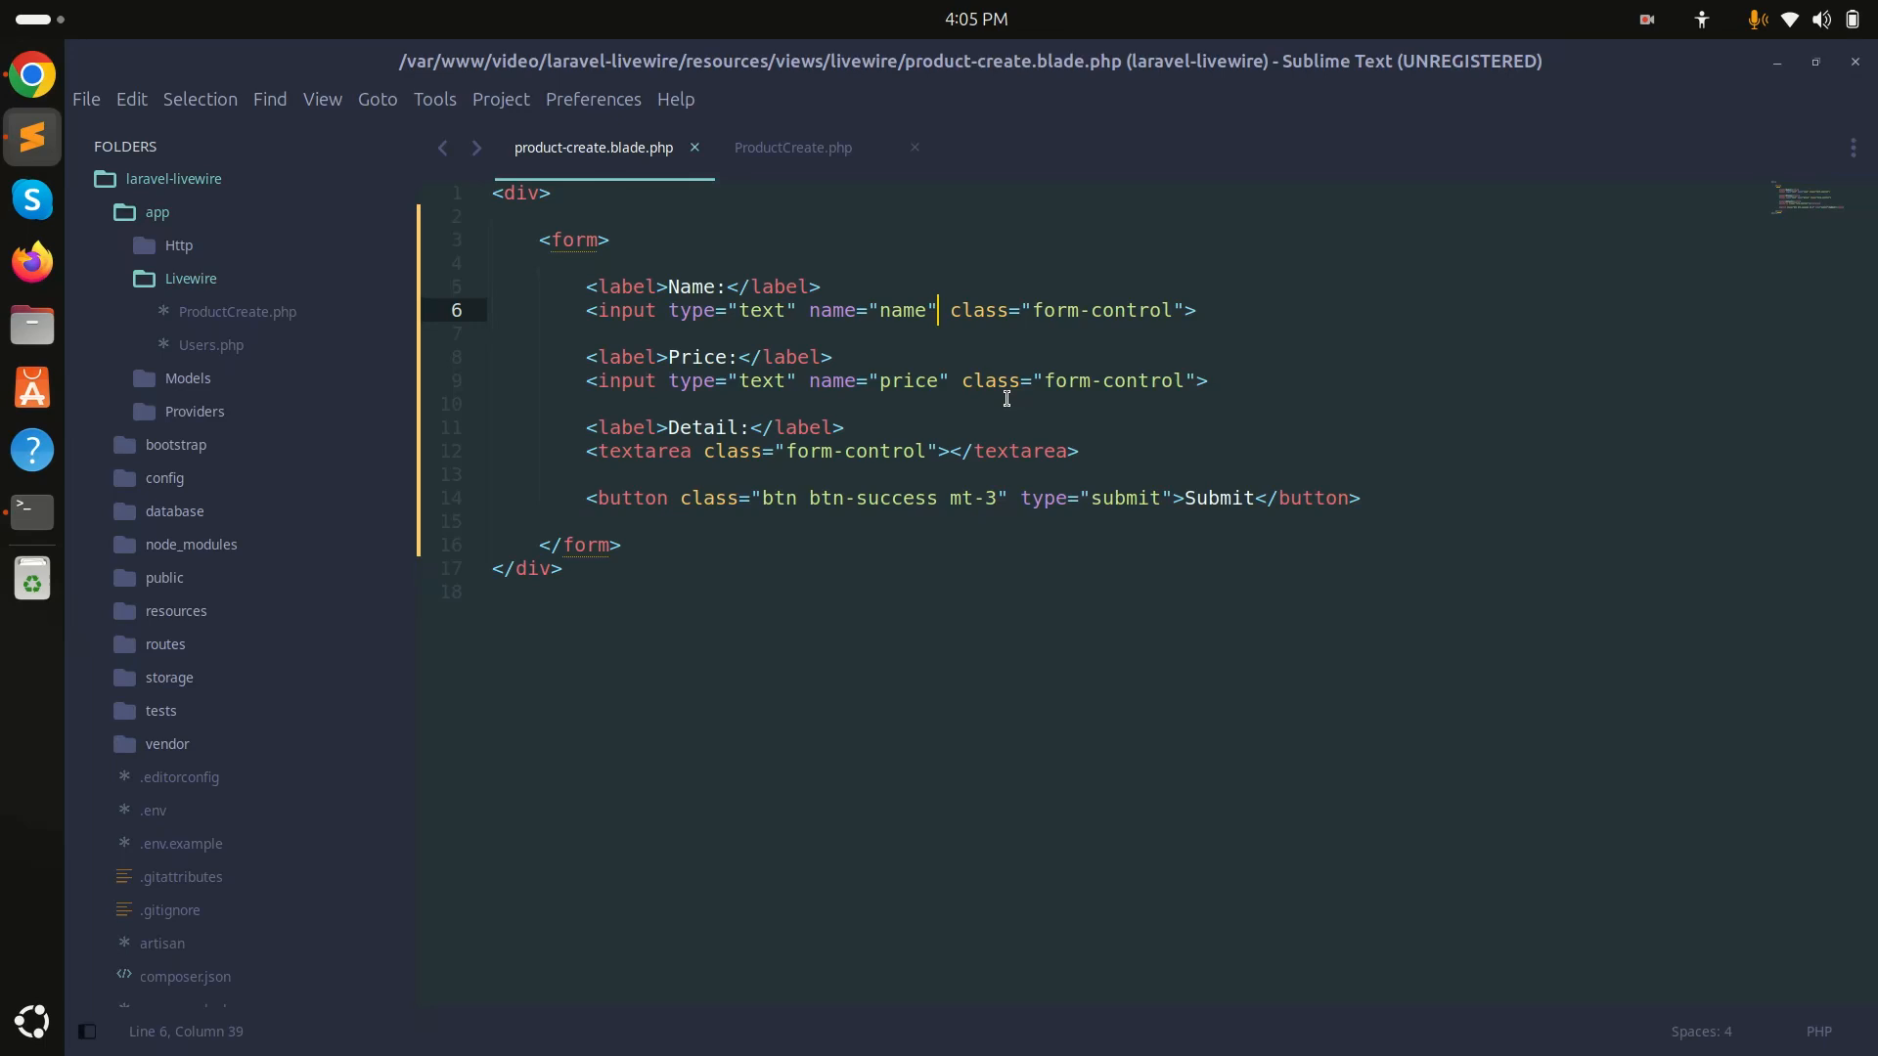
- Add wire:model="name", wire:model="price" and wire:model="detail" to the form fields and save
type("wire\"m")
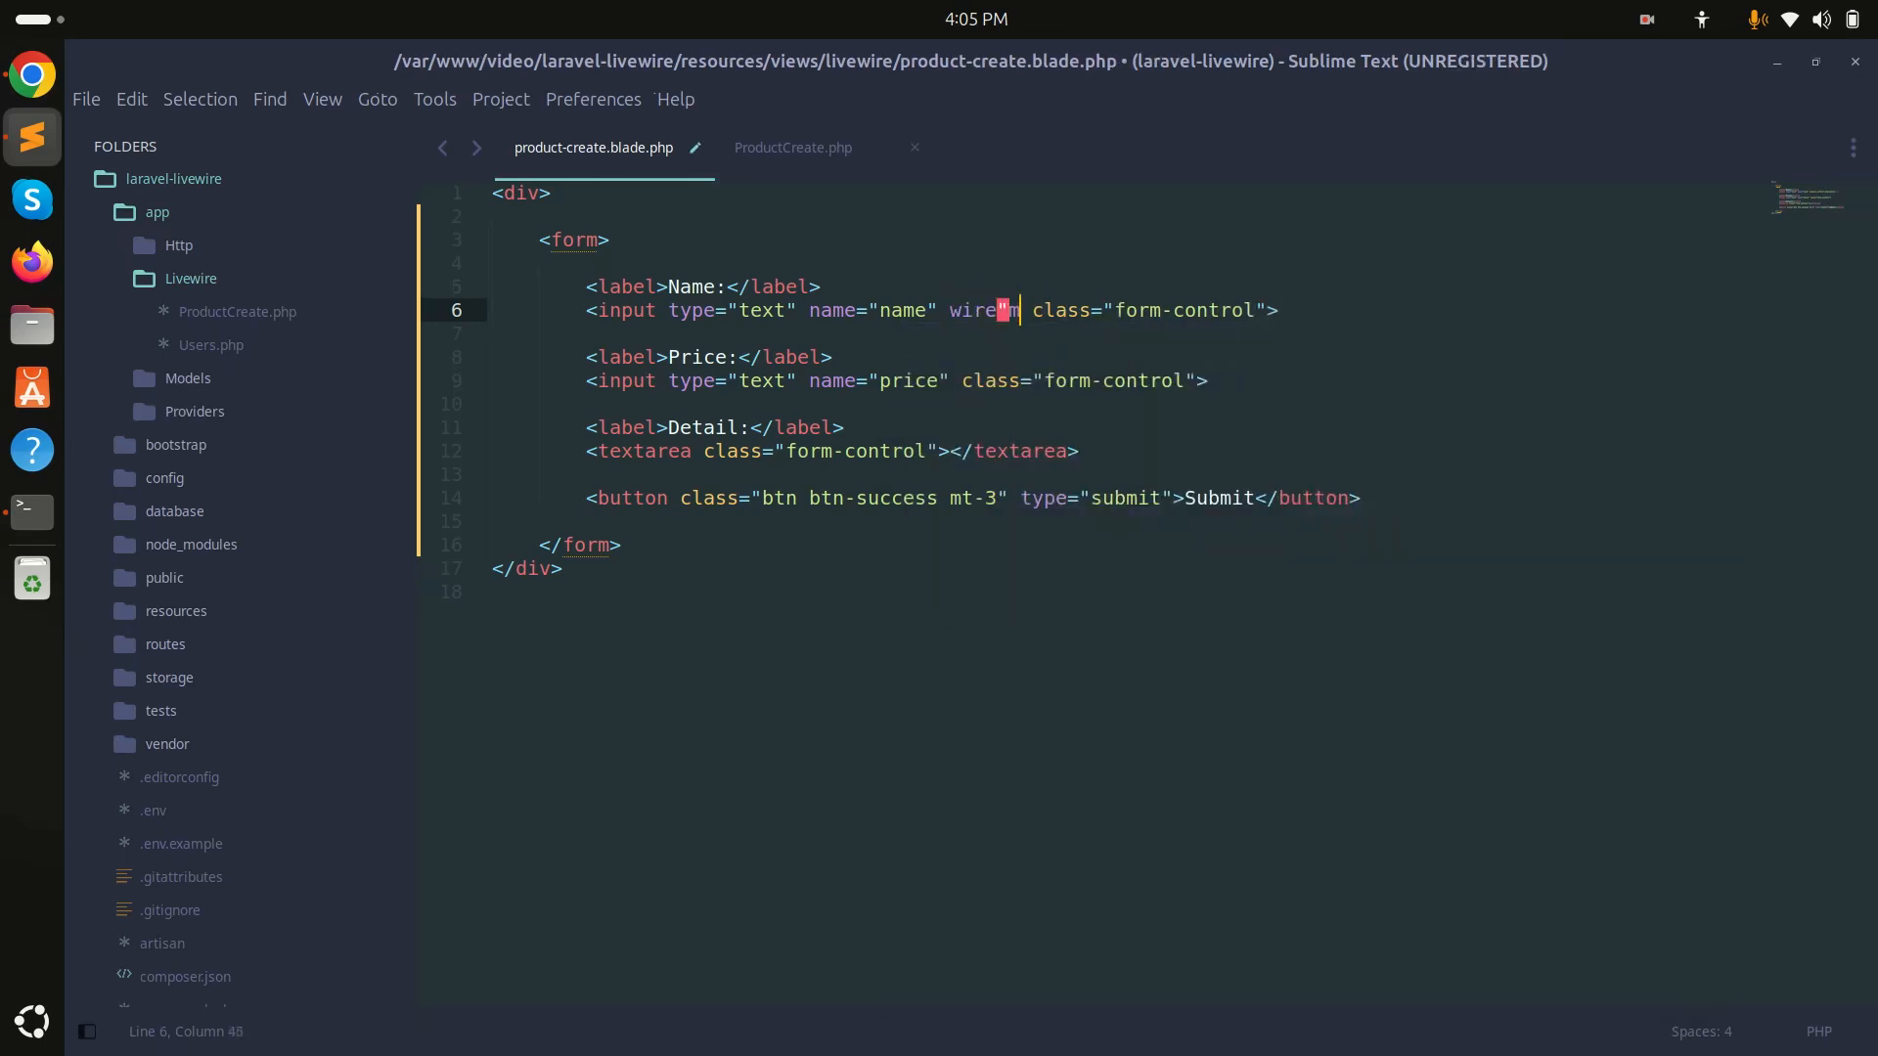
type("odel")
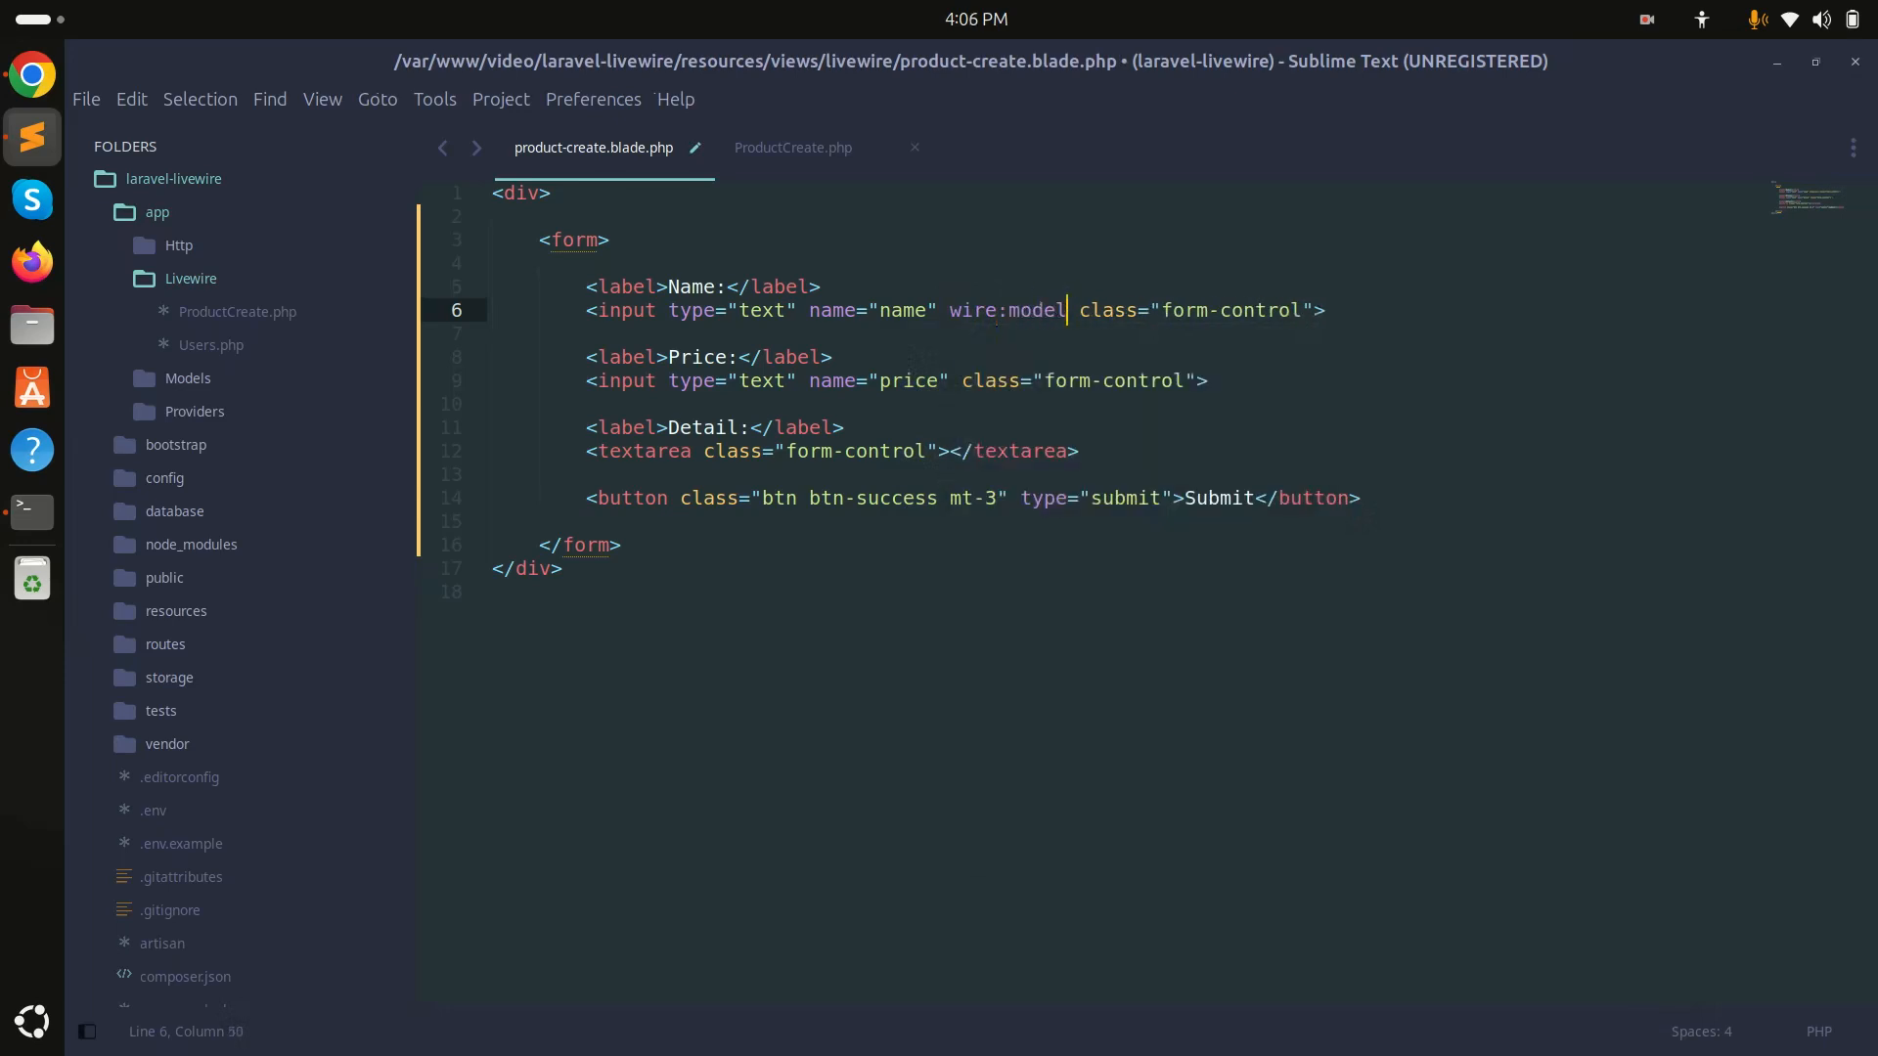
type("=\"name\"")
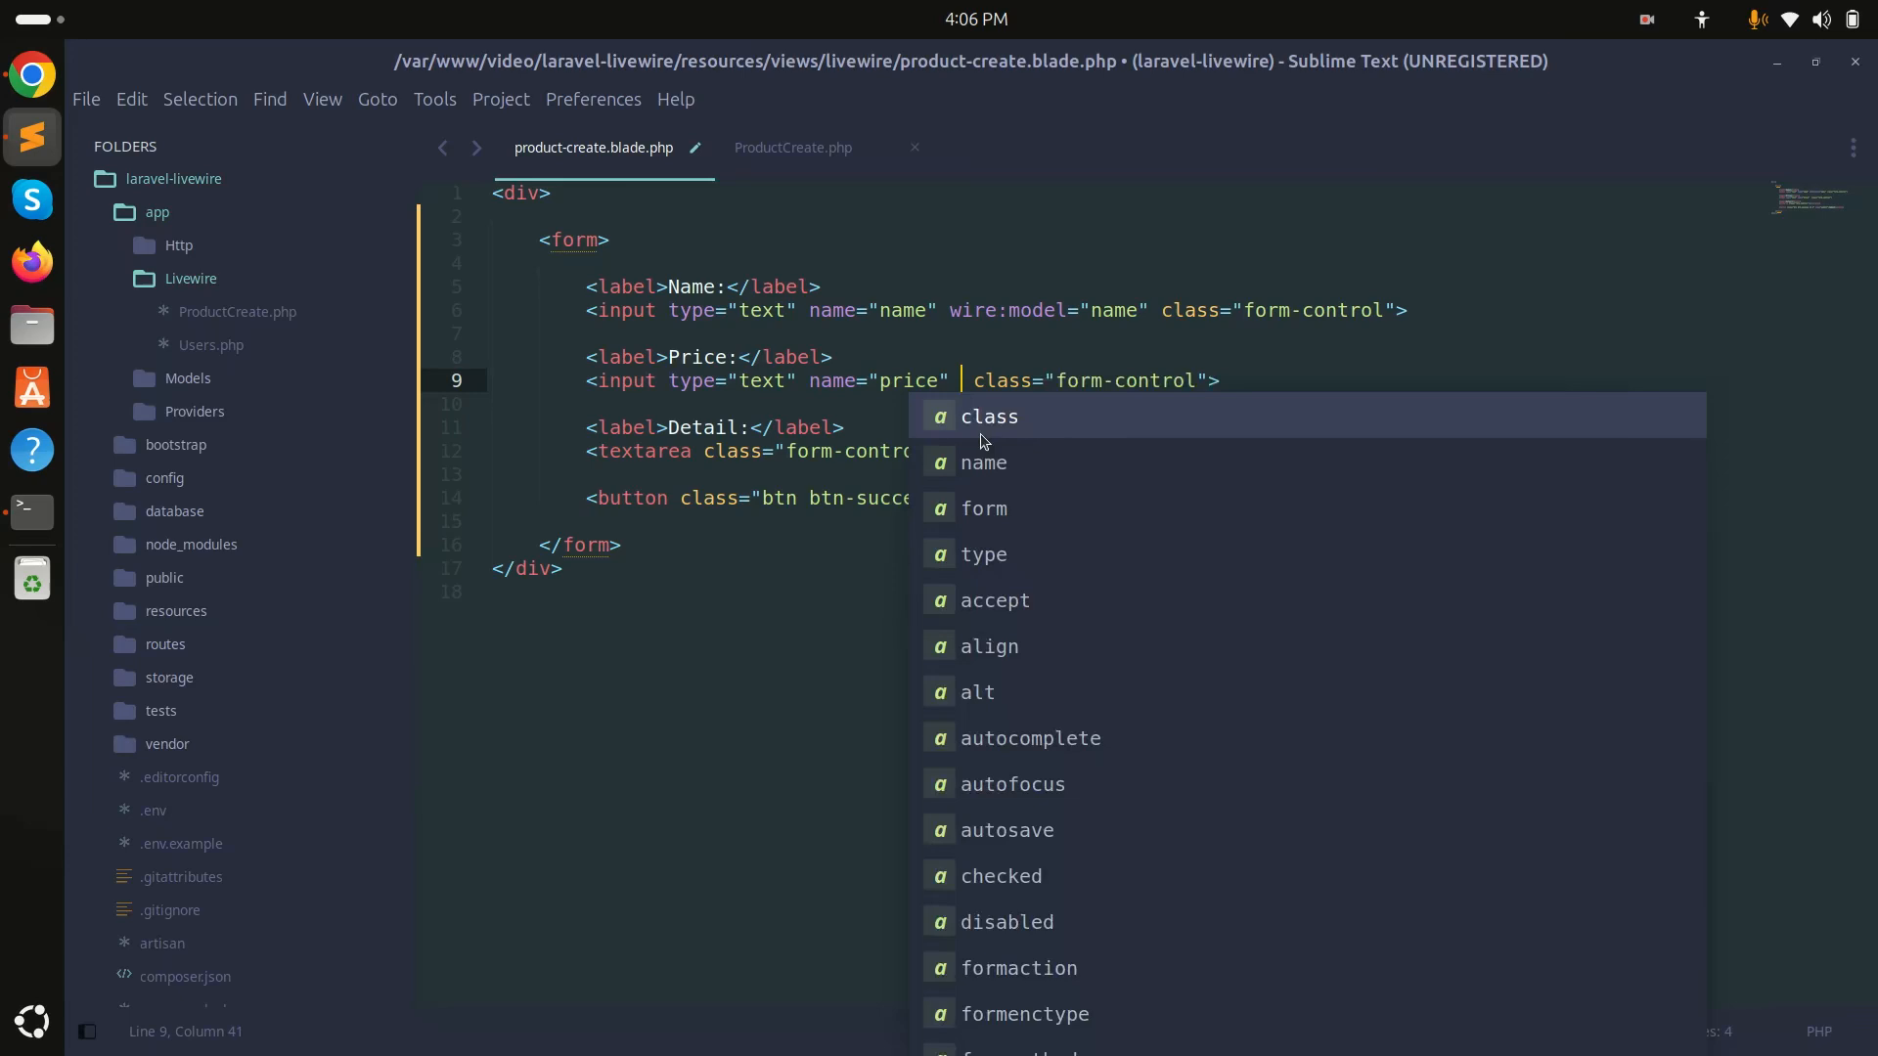
type("wire:mod")
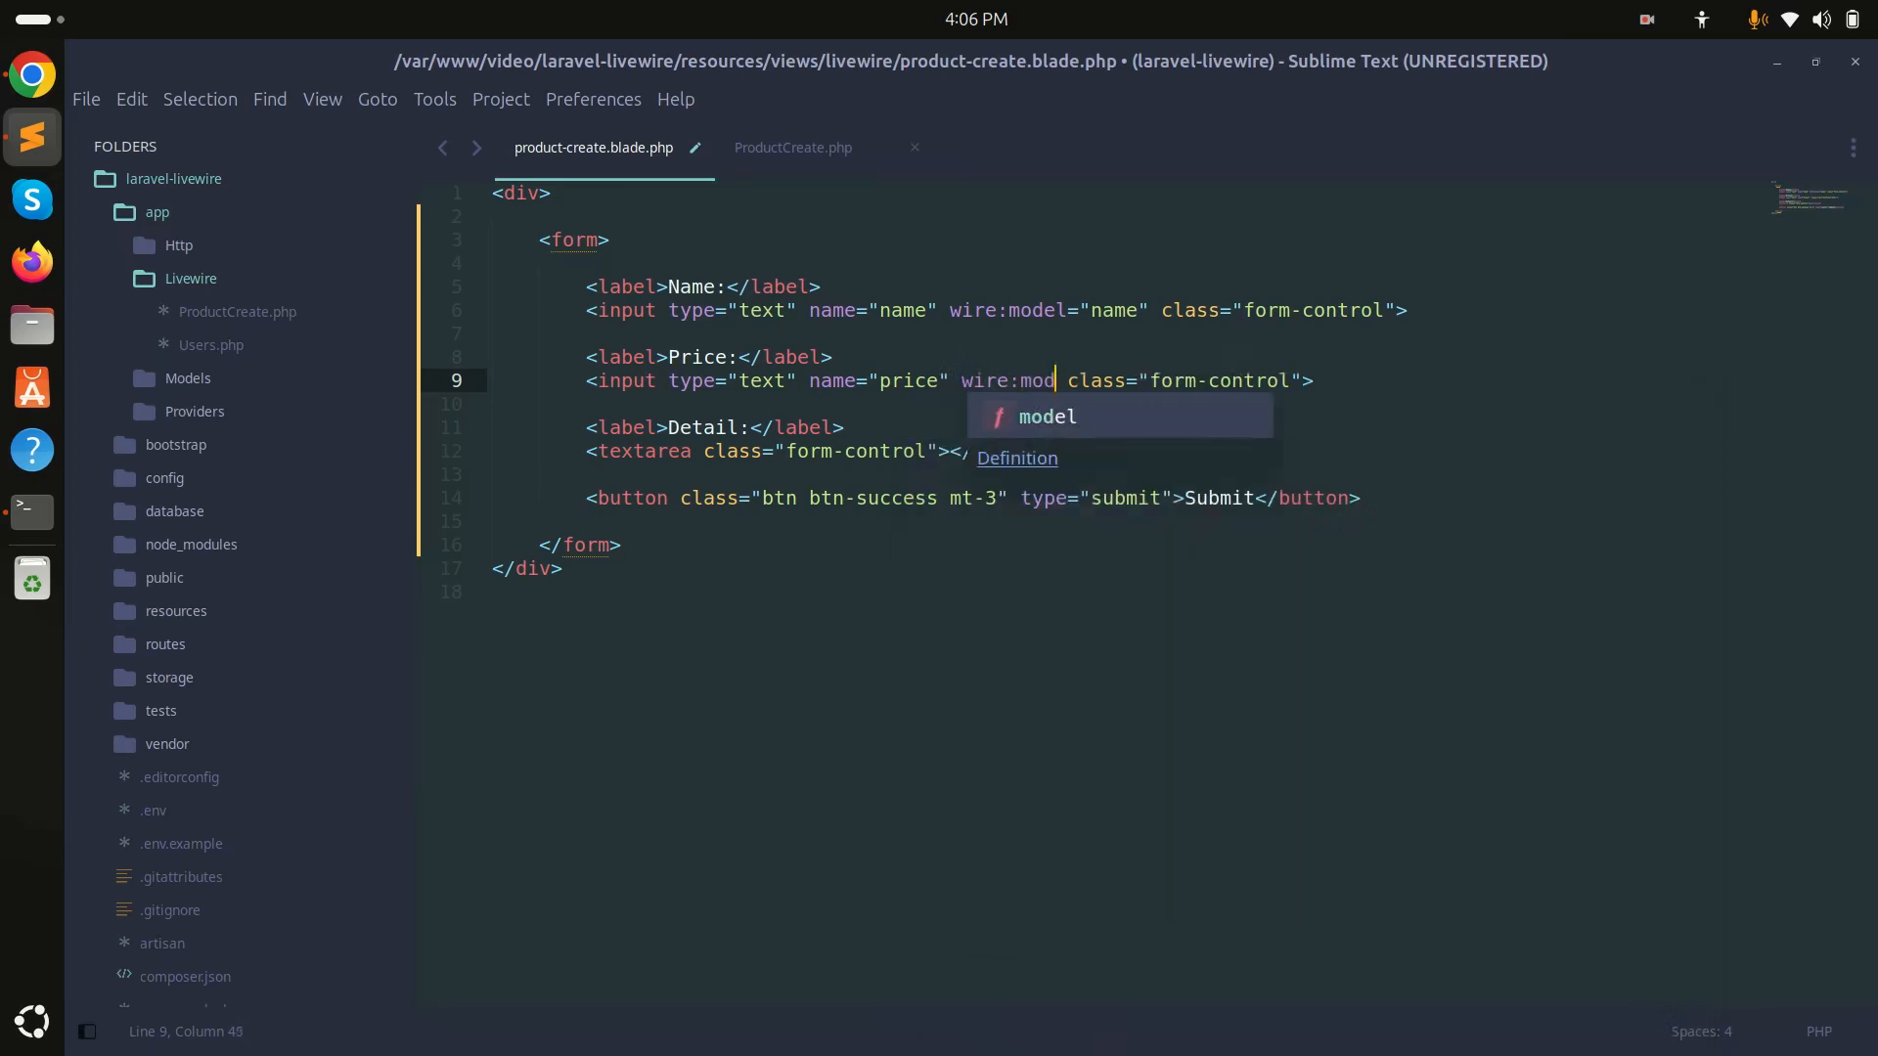
type("el=\"price")
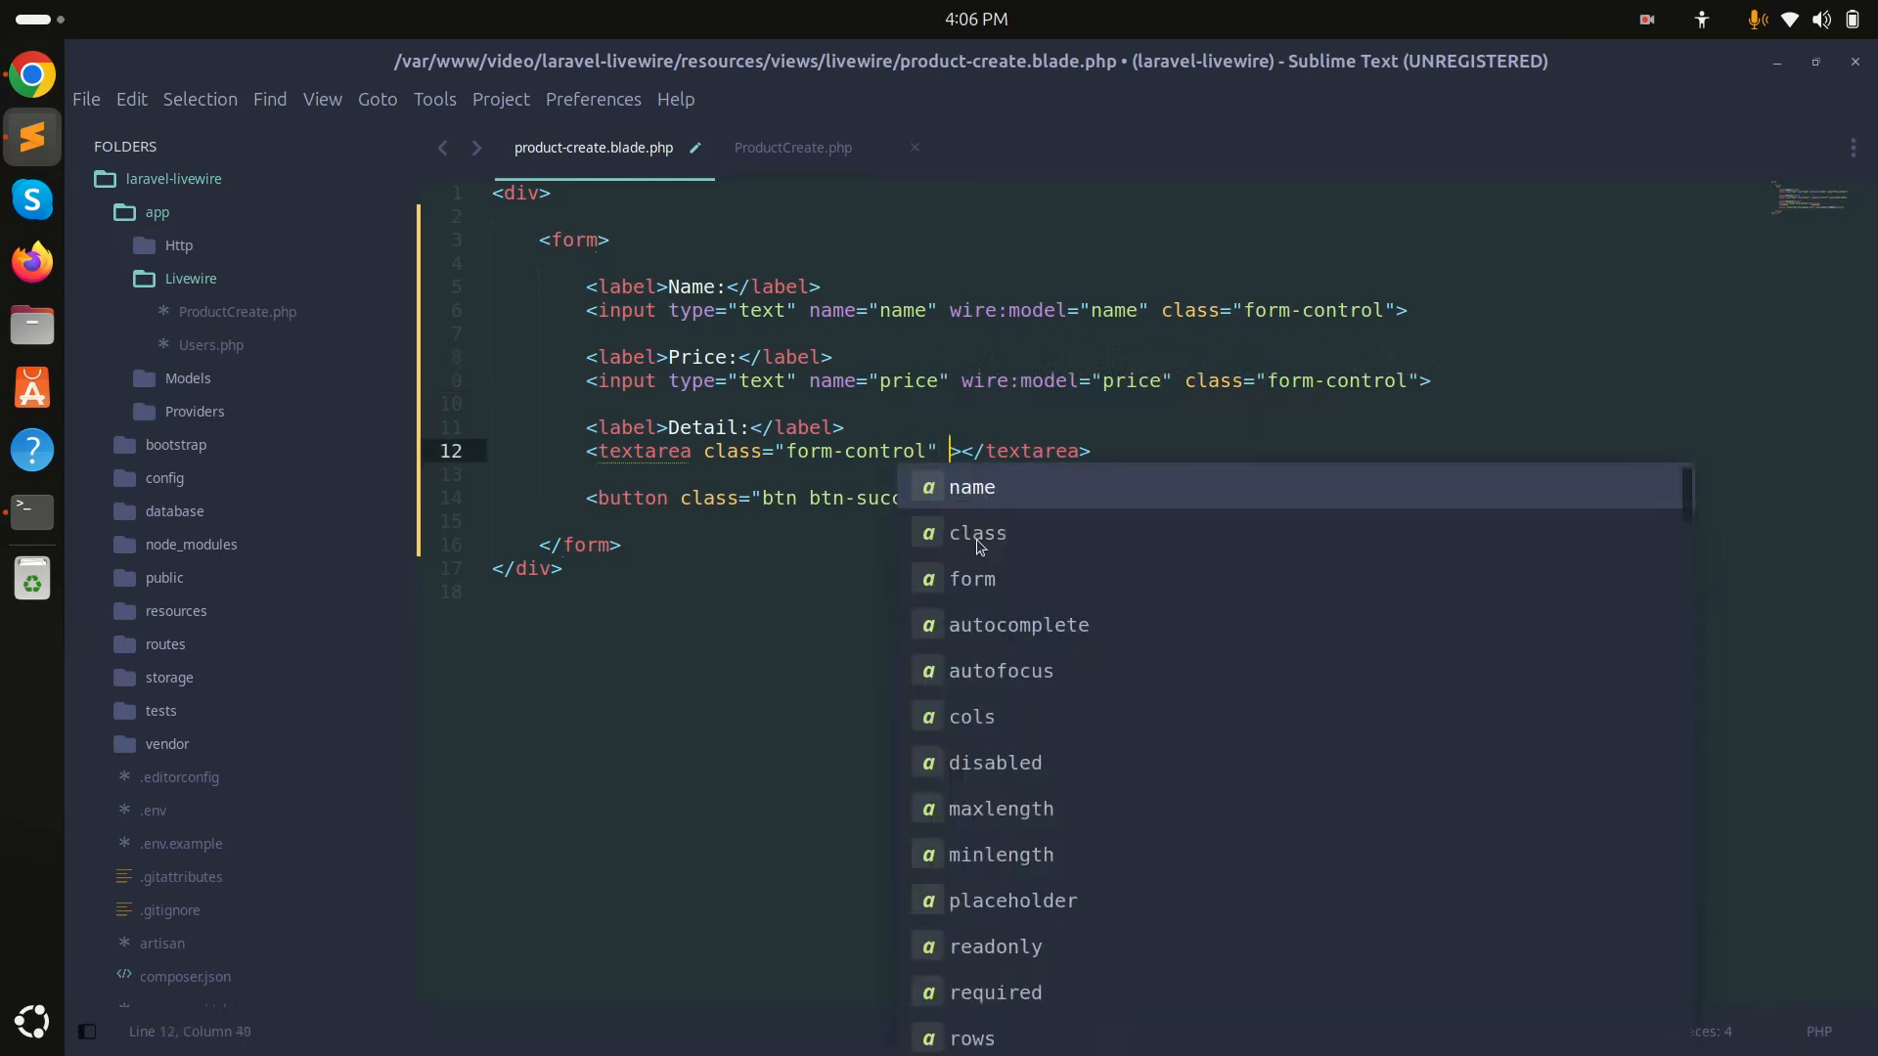
type("wire:model=\"detail\"")
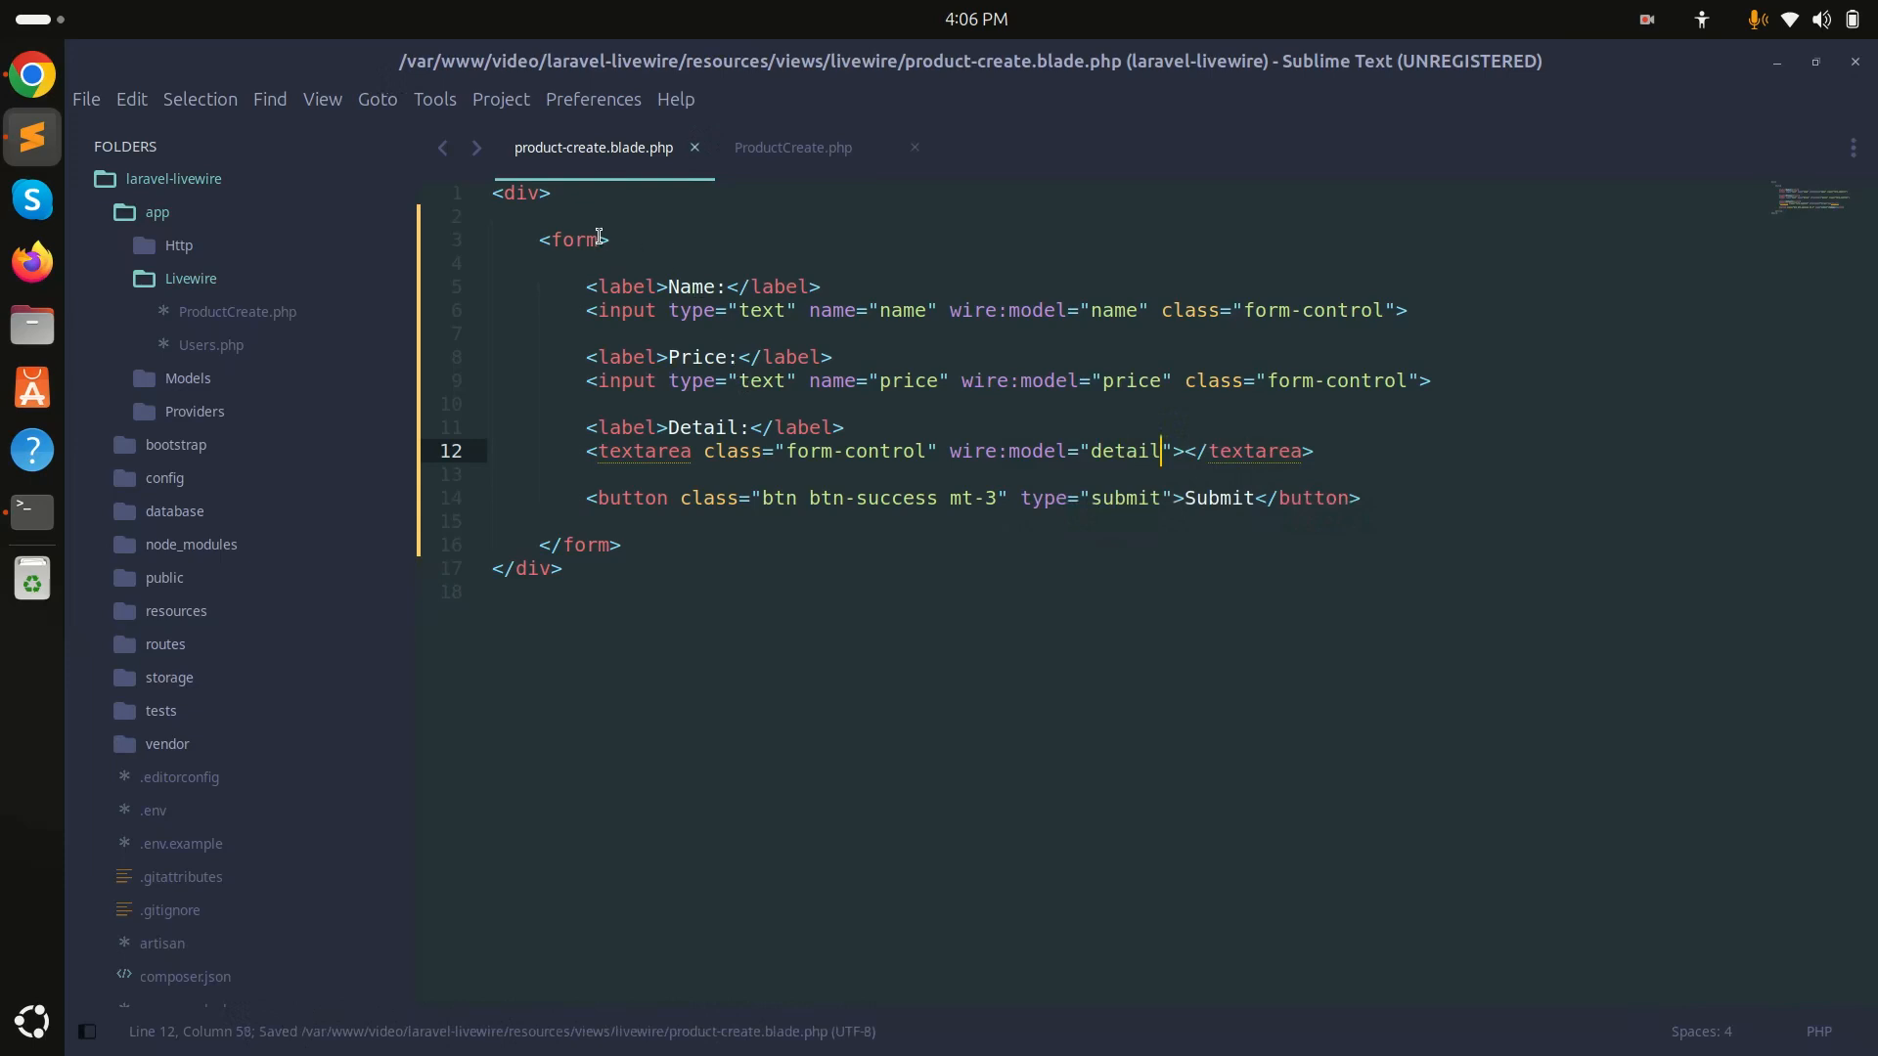
- Add wire:submit="submit" to the form tag, save, and return to ProductCreate.php
type("wire")
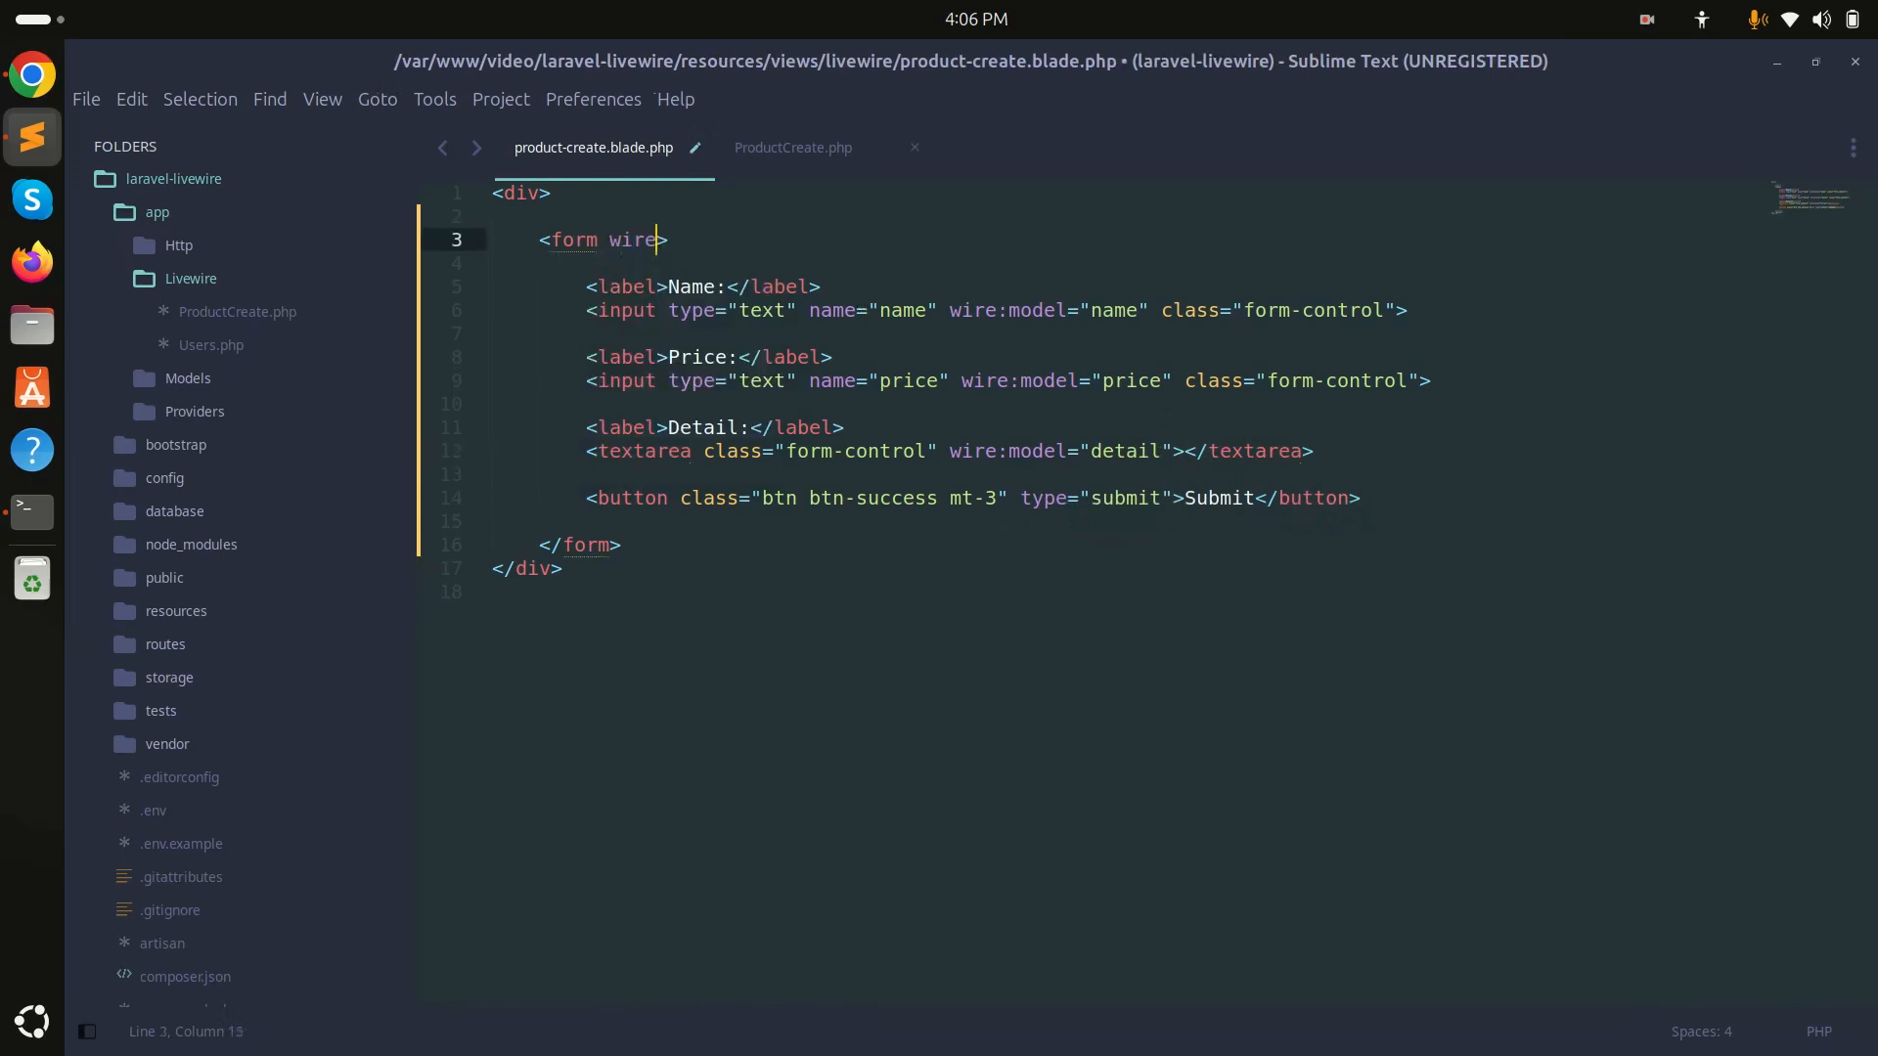
type(":submit=\"\"")
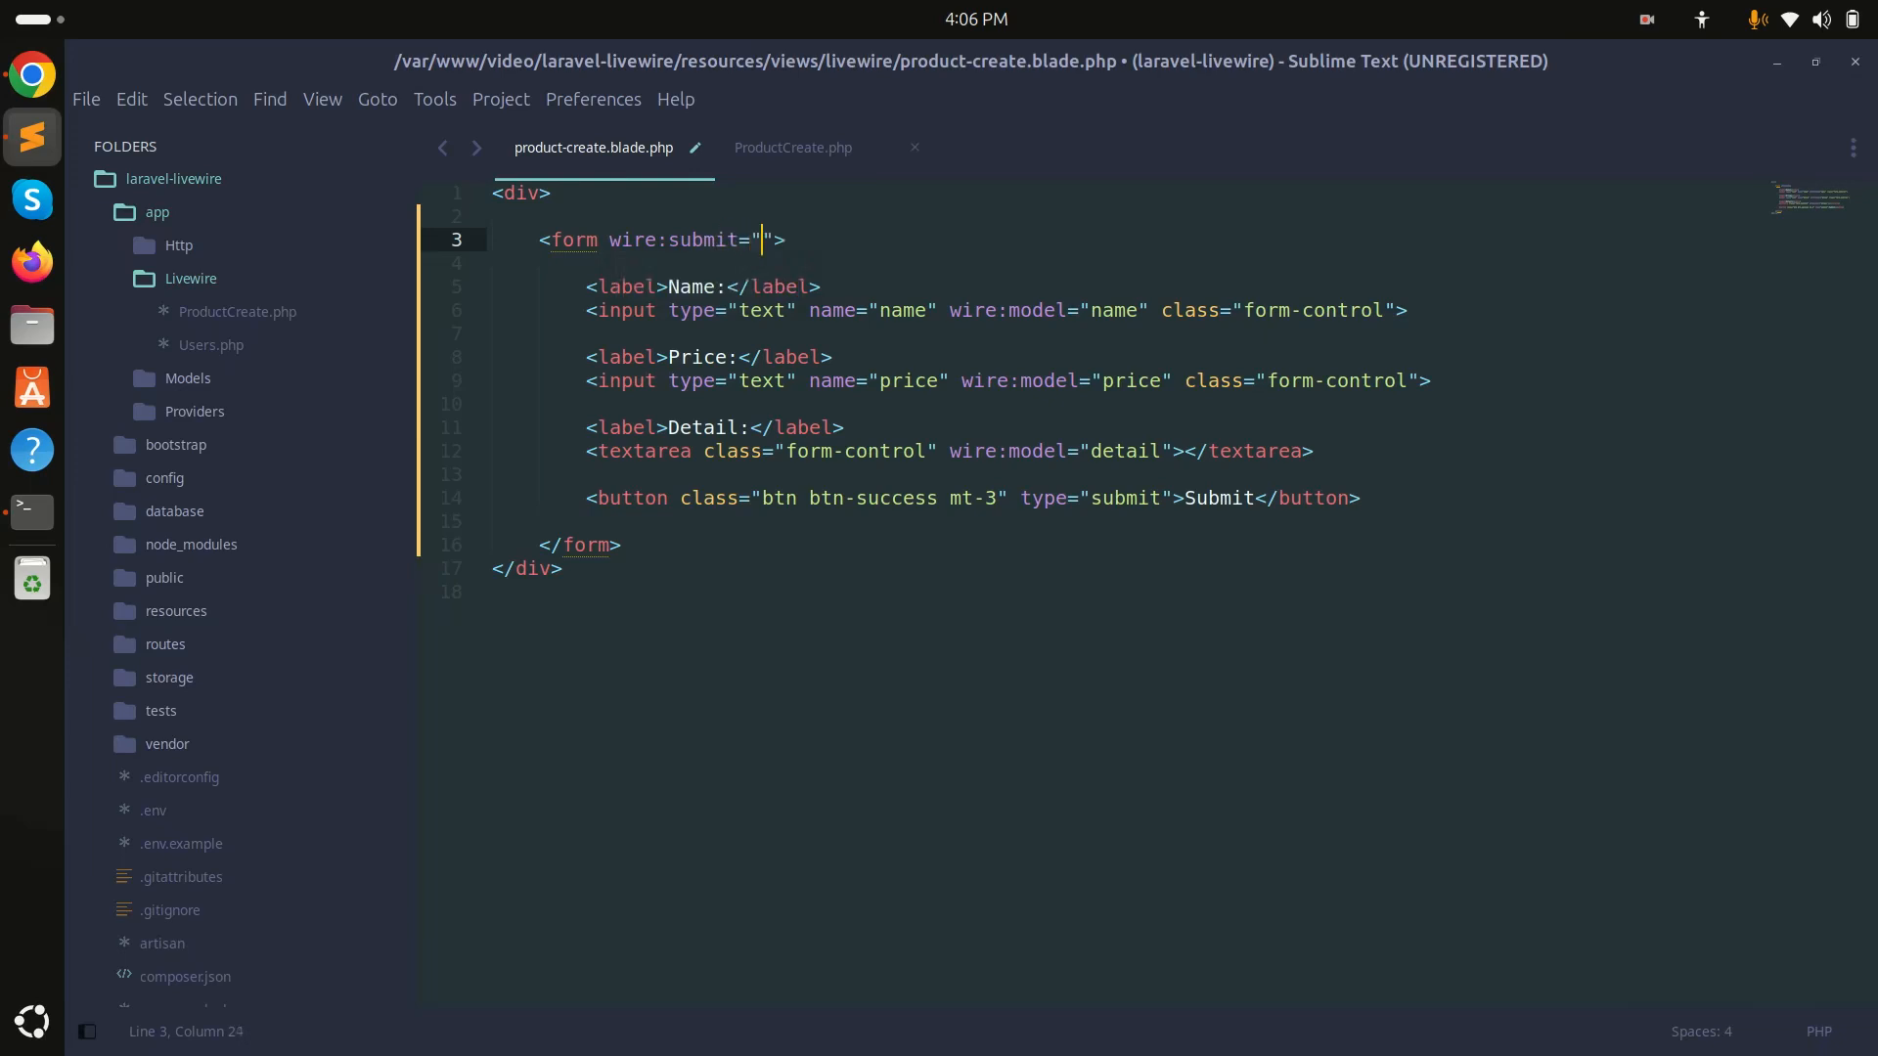
type("submit")
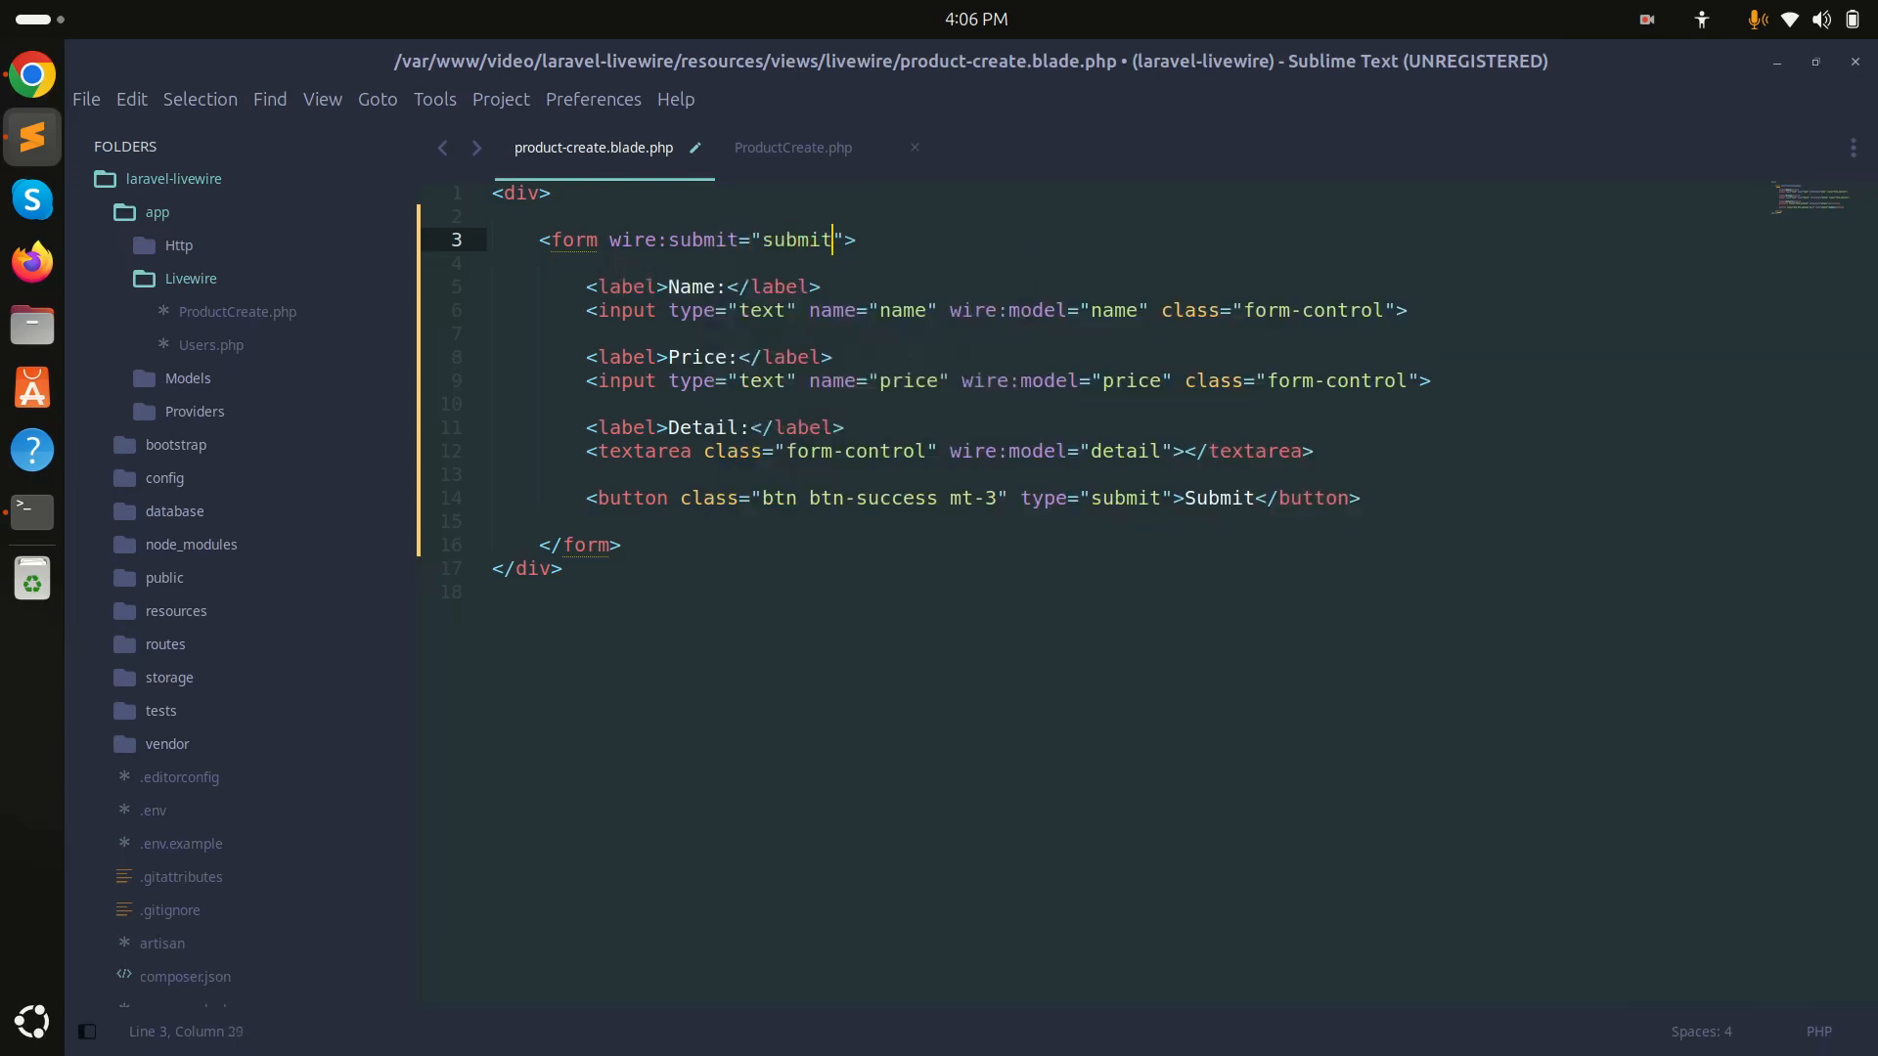
double_click(796, 239)
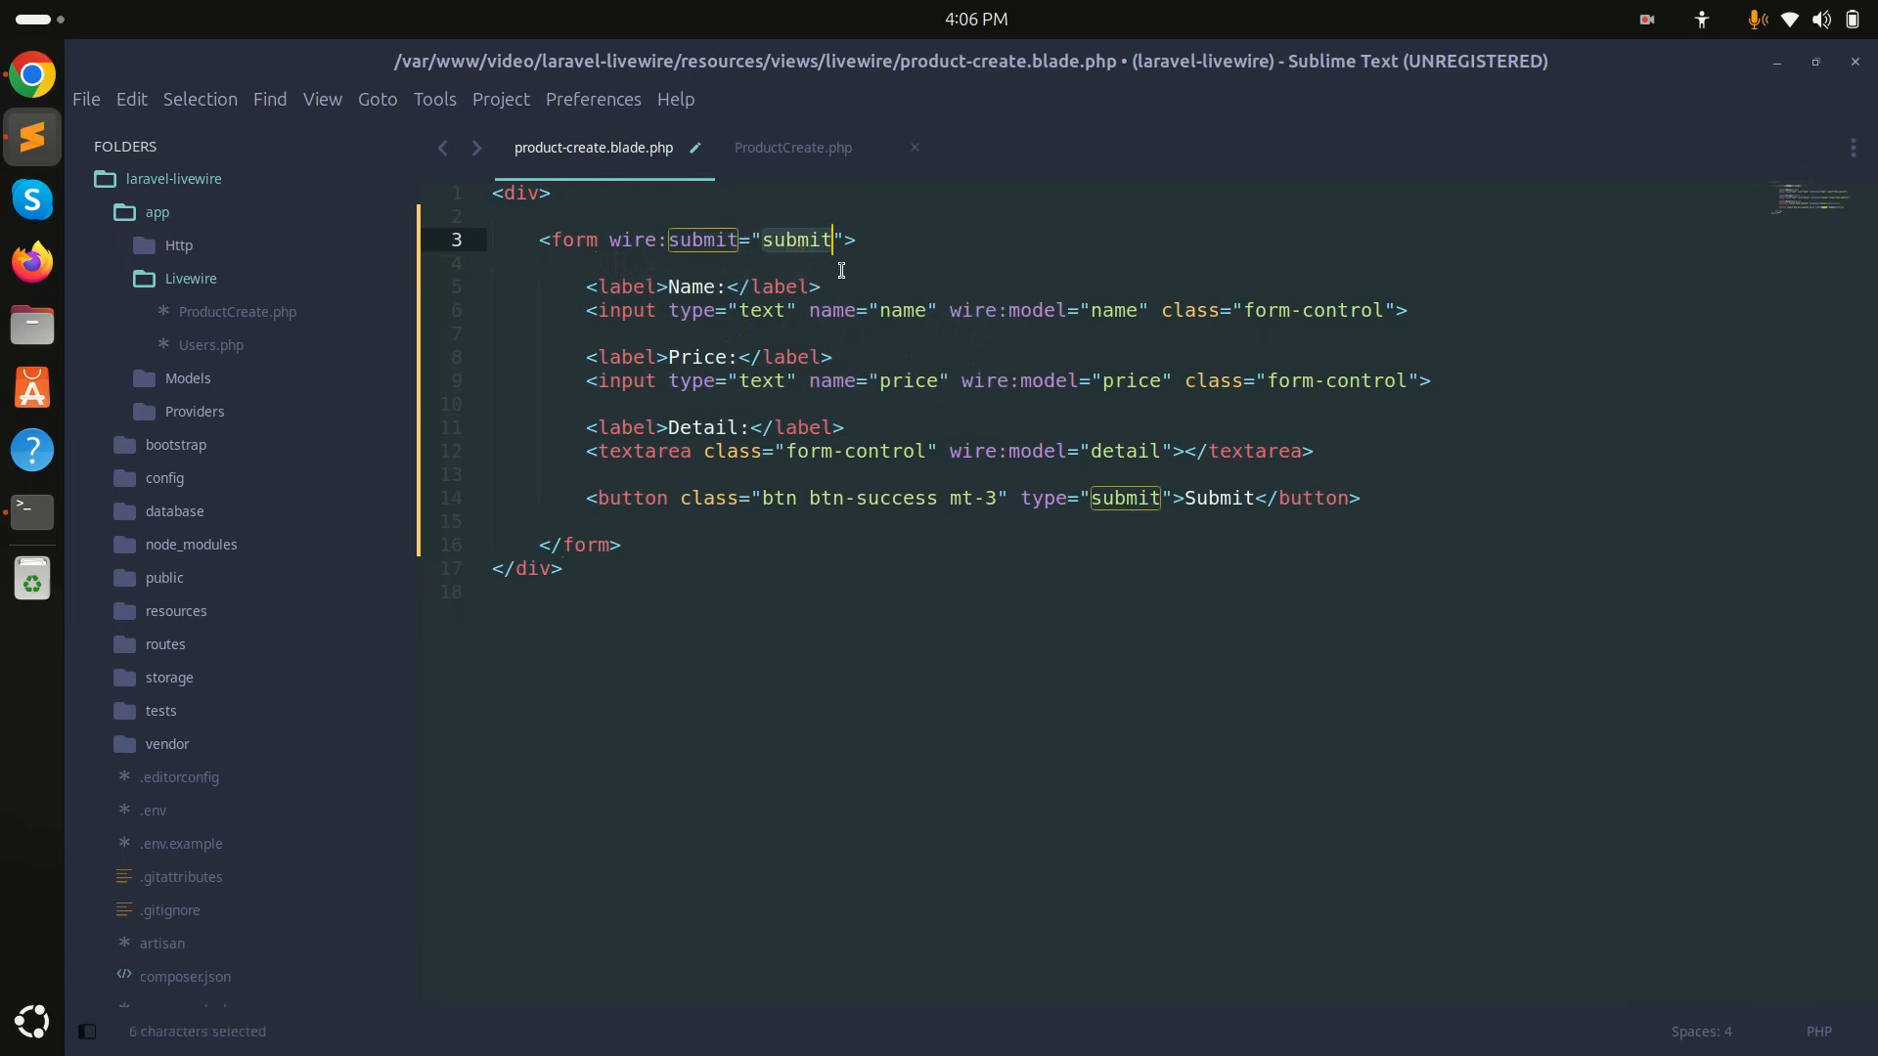
mouse_move(296, 348)
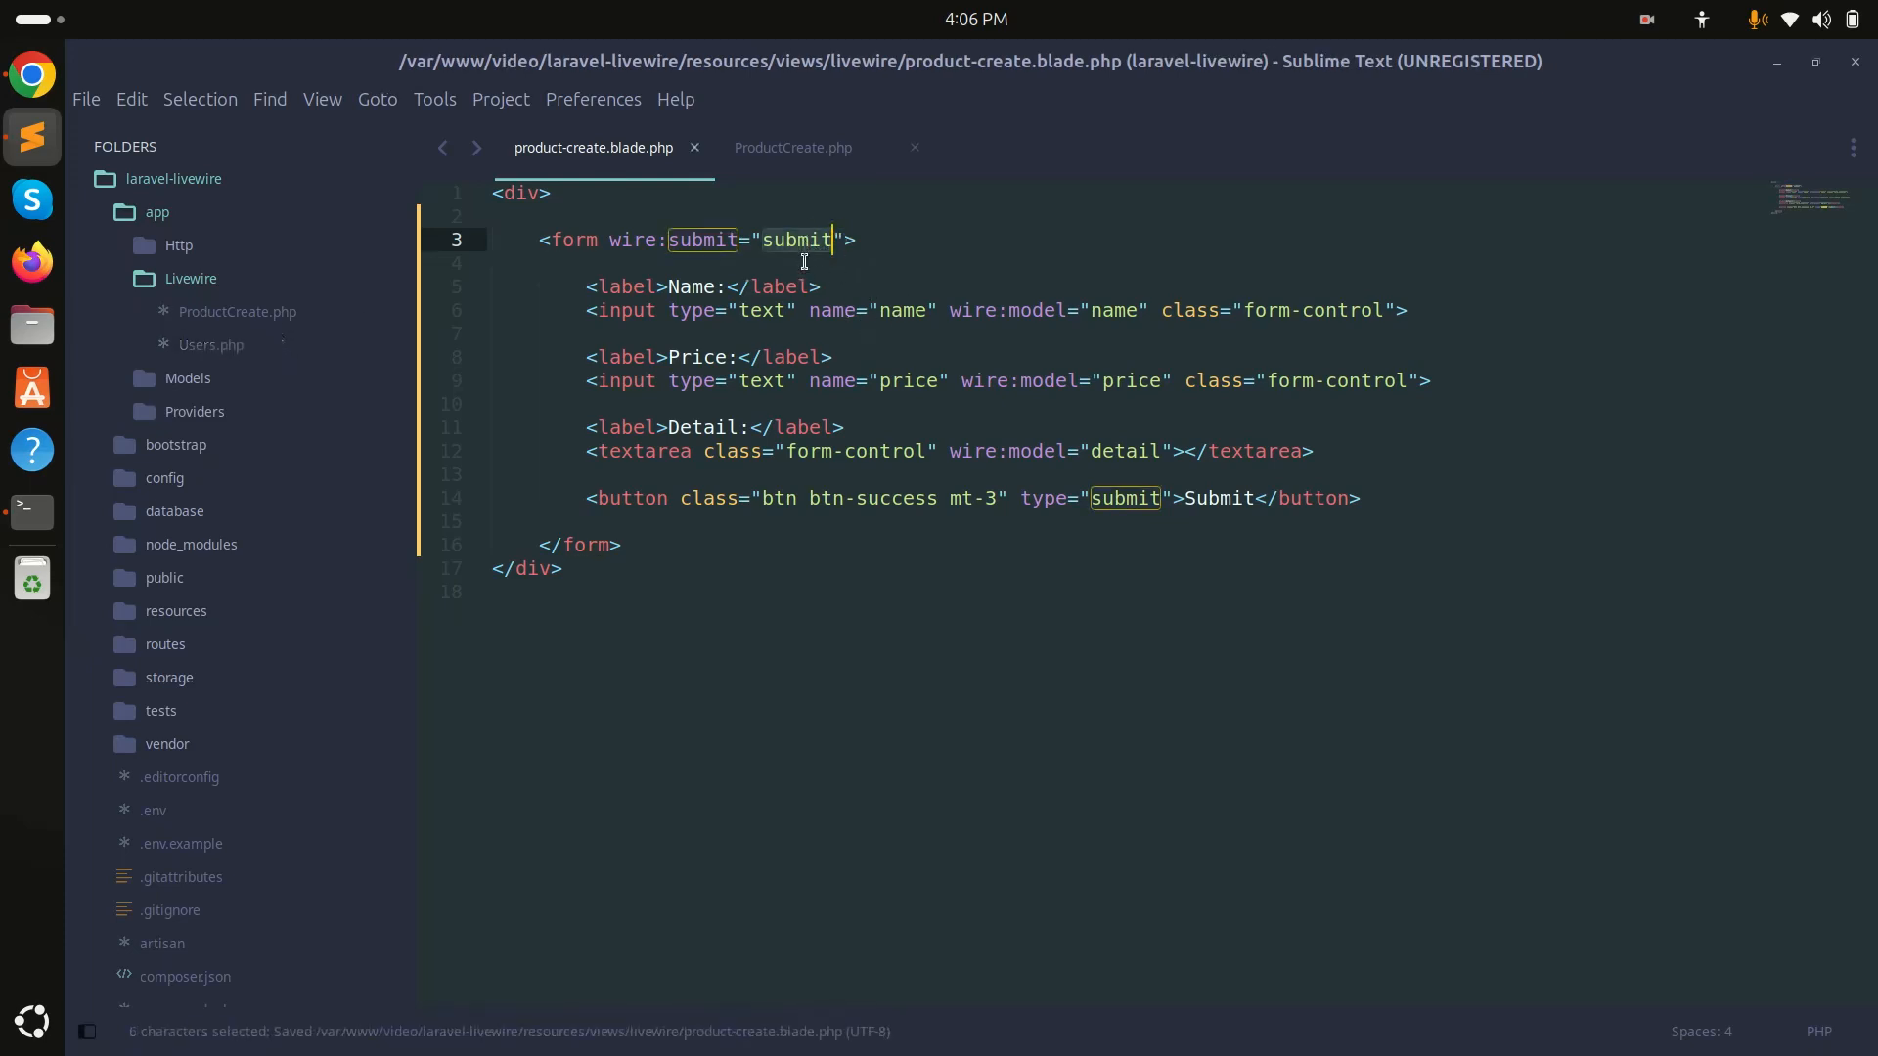
left_click(793, 146)
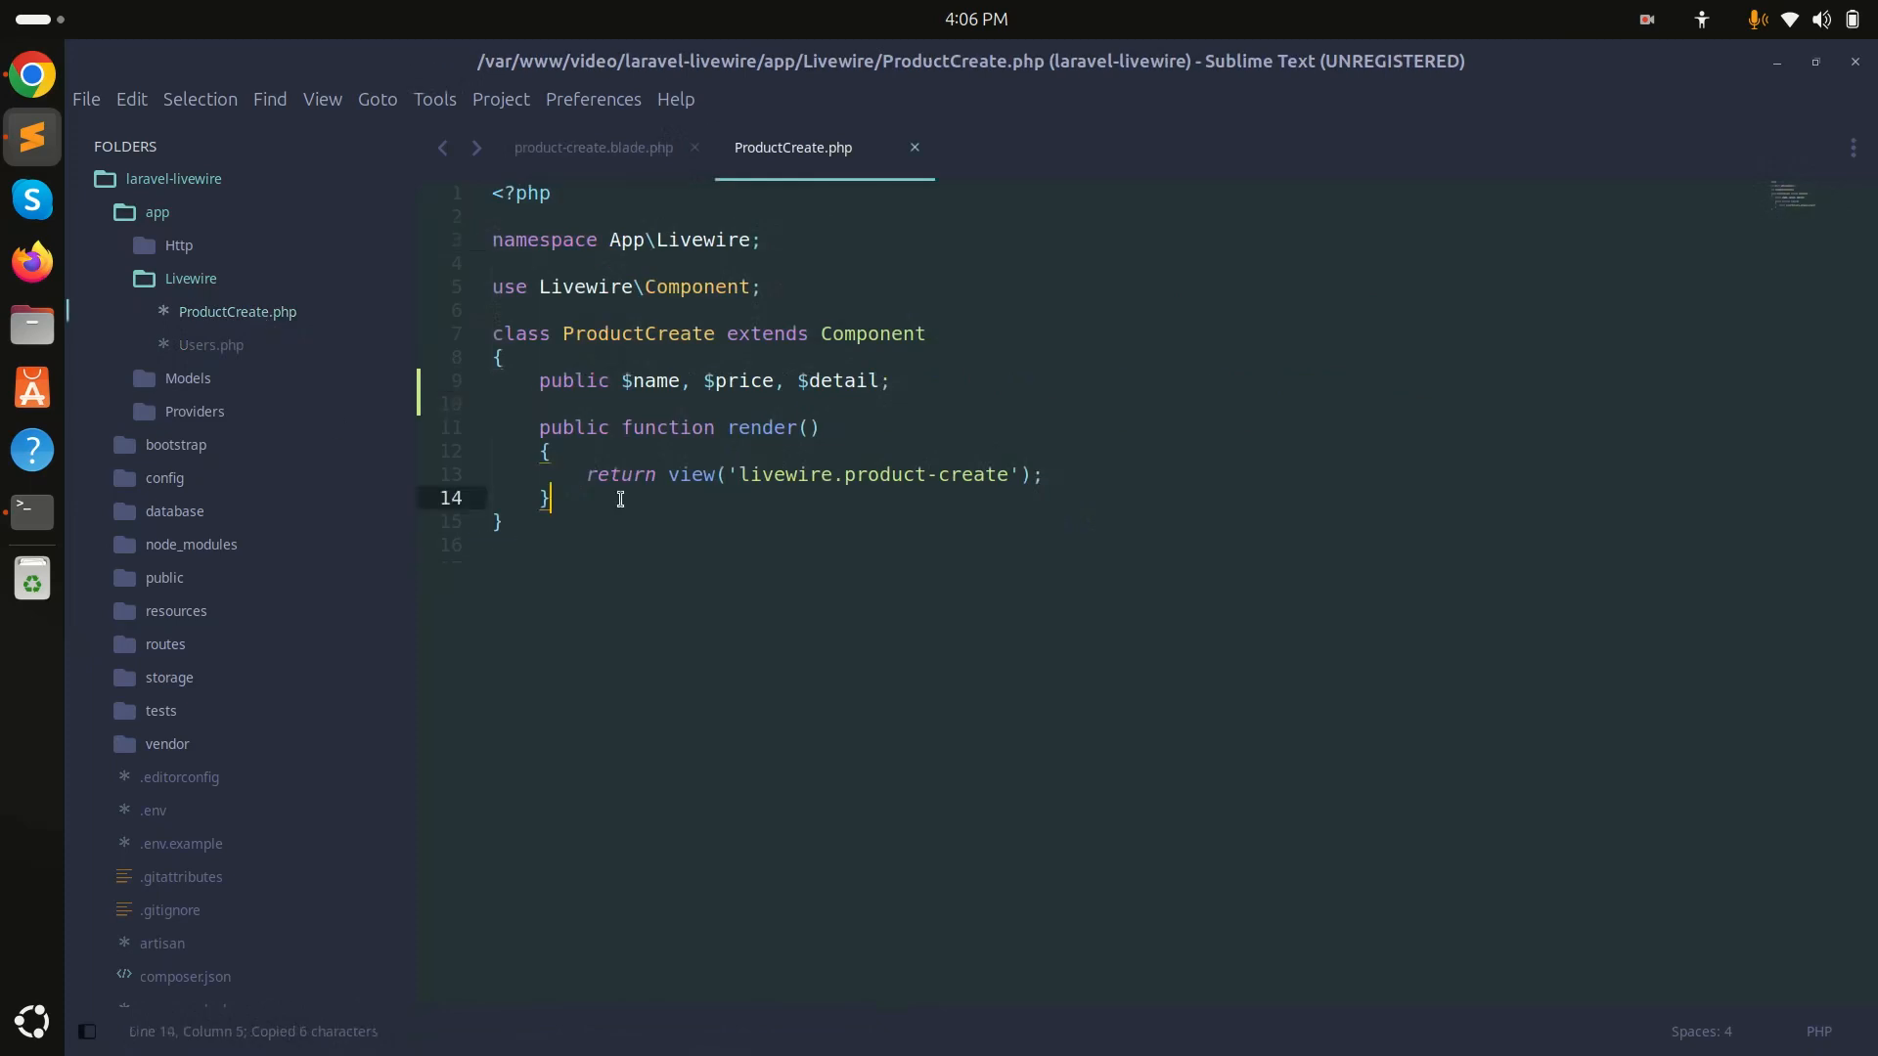
- Add a public submit() method whose body calls info($this->name);
type("fun")
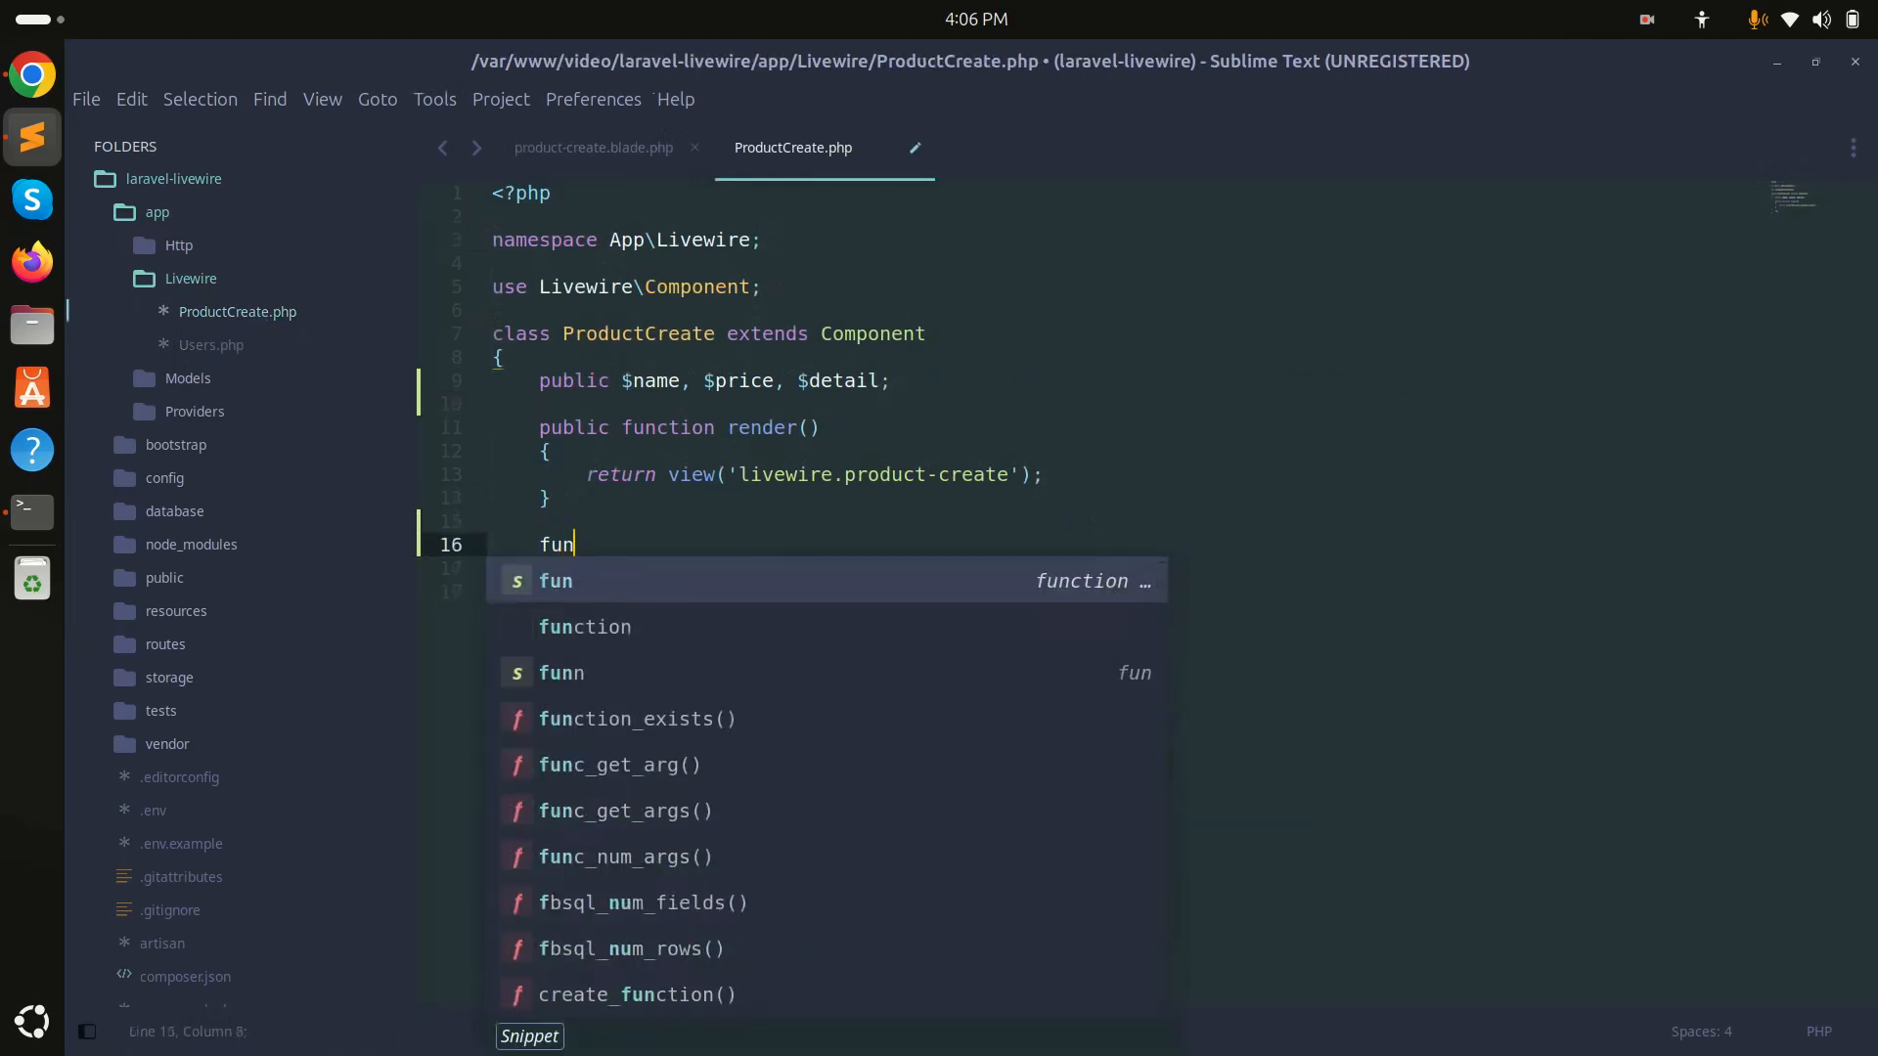
key("Tab")
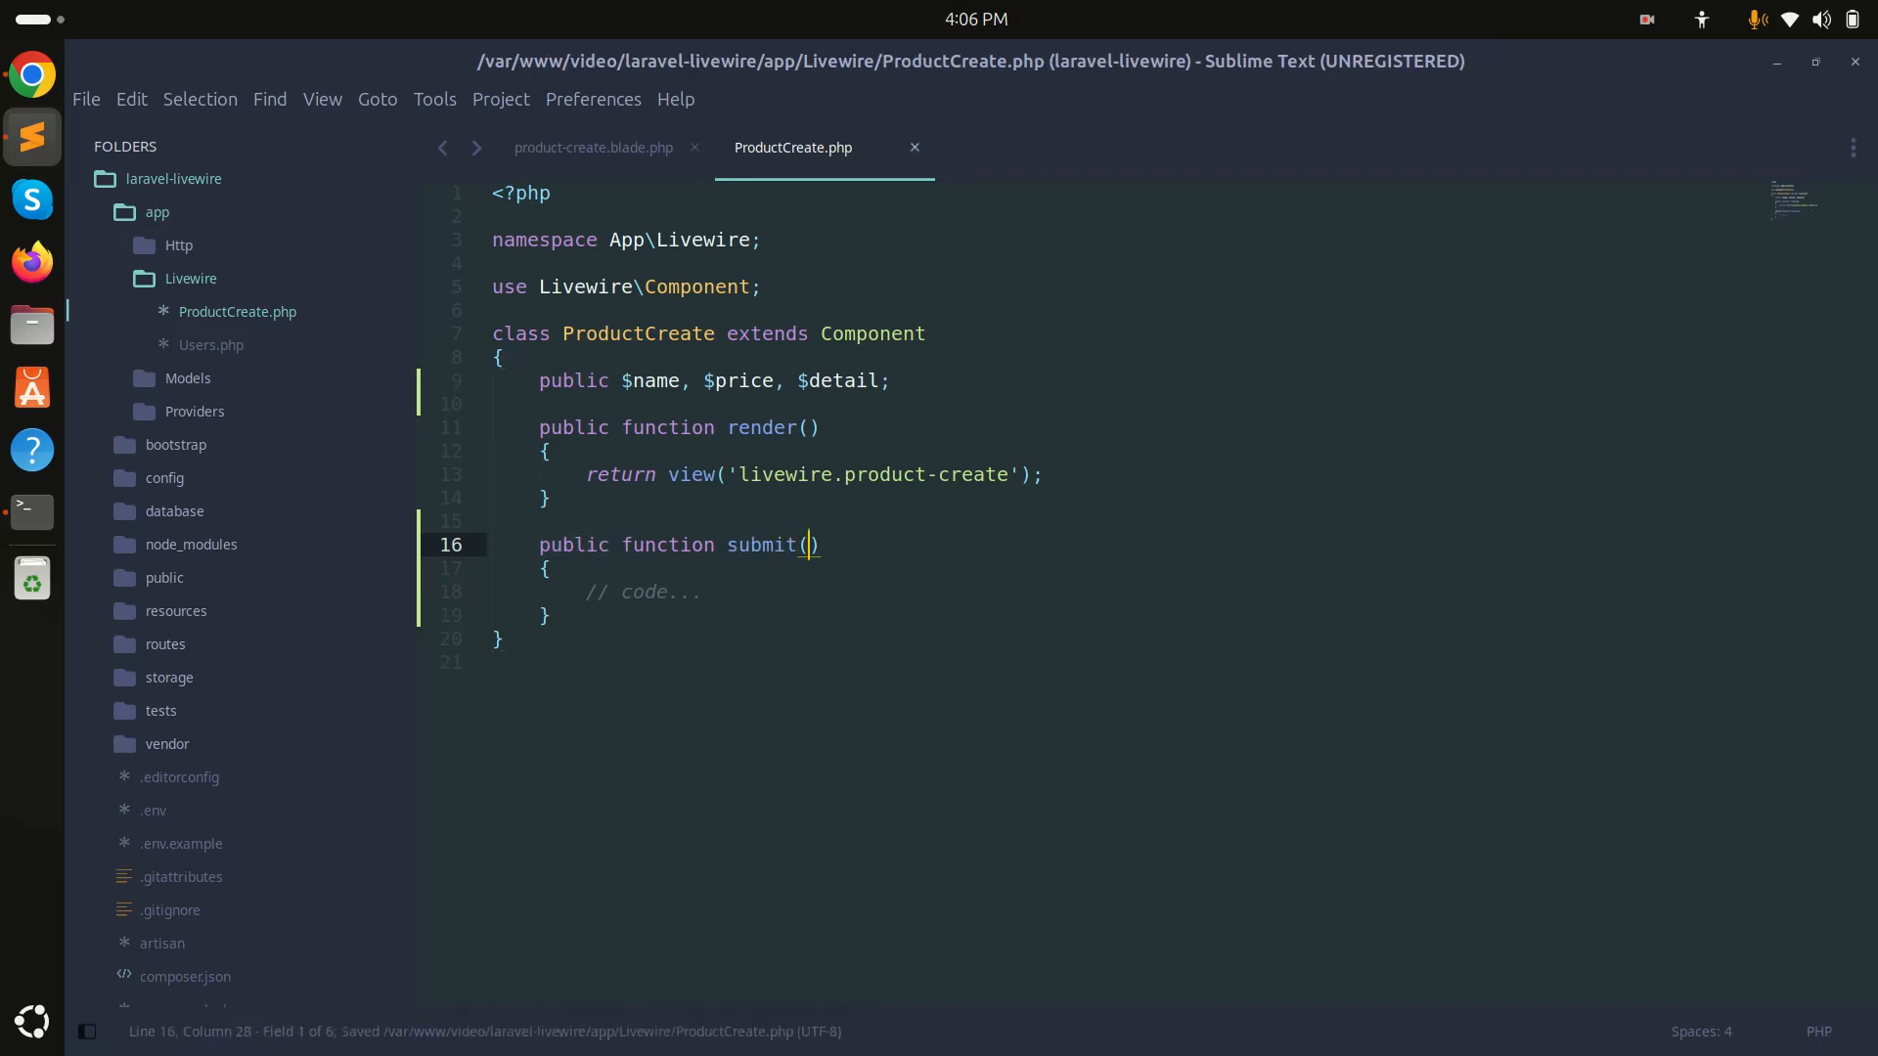
double_click(643, 591)
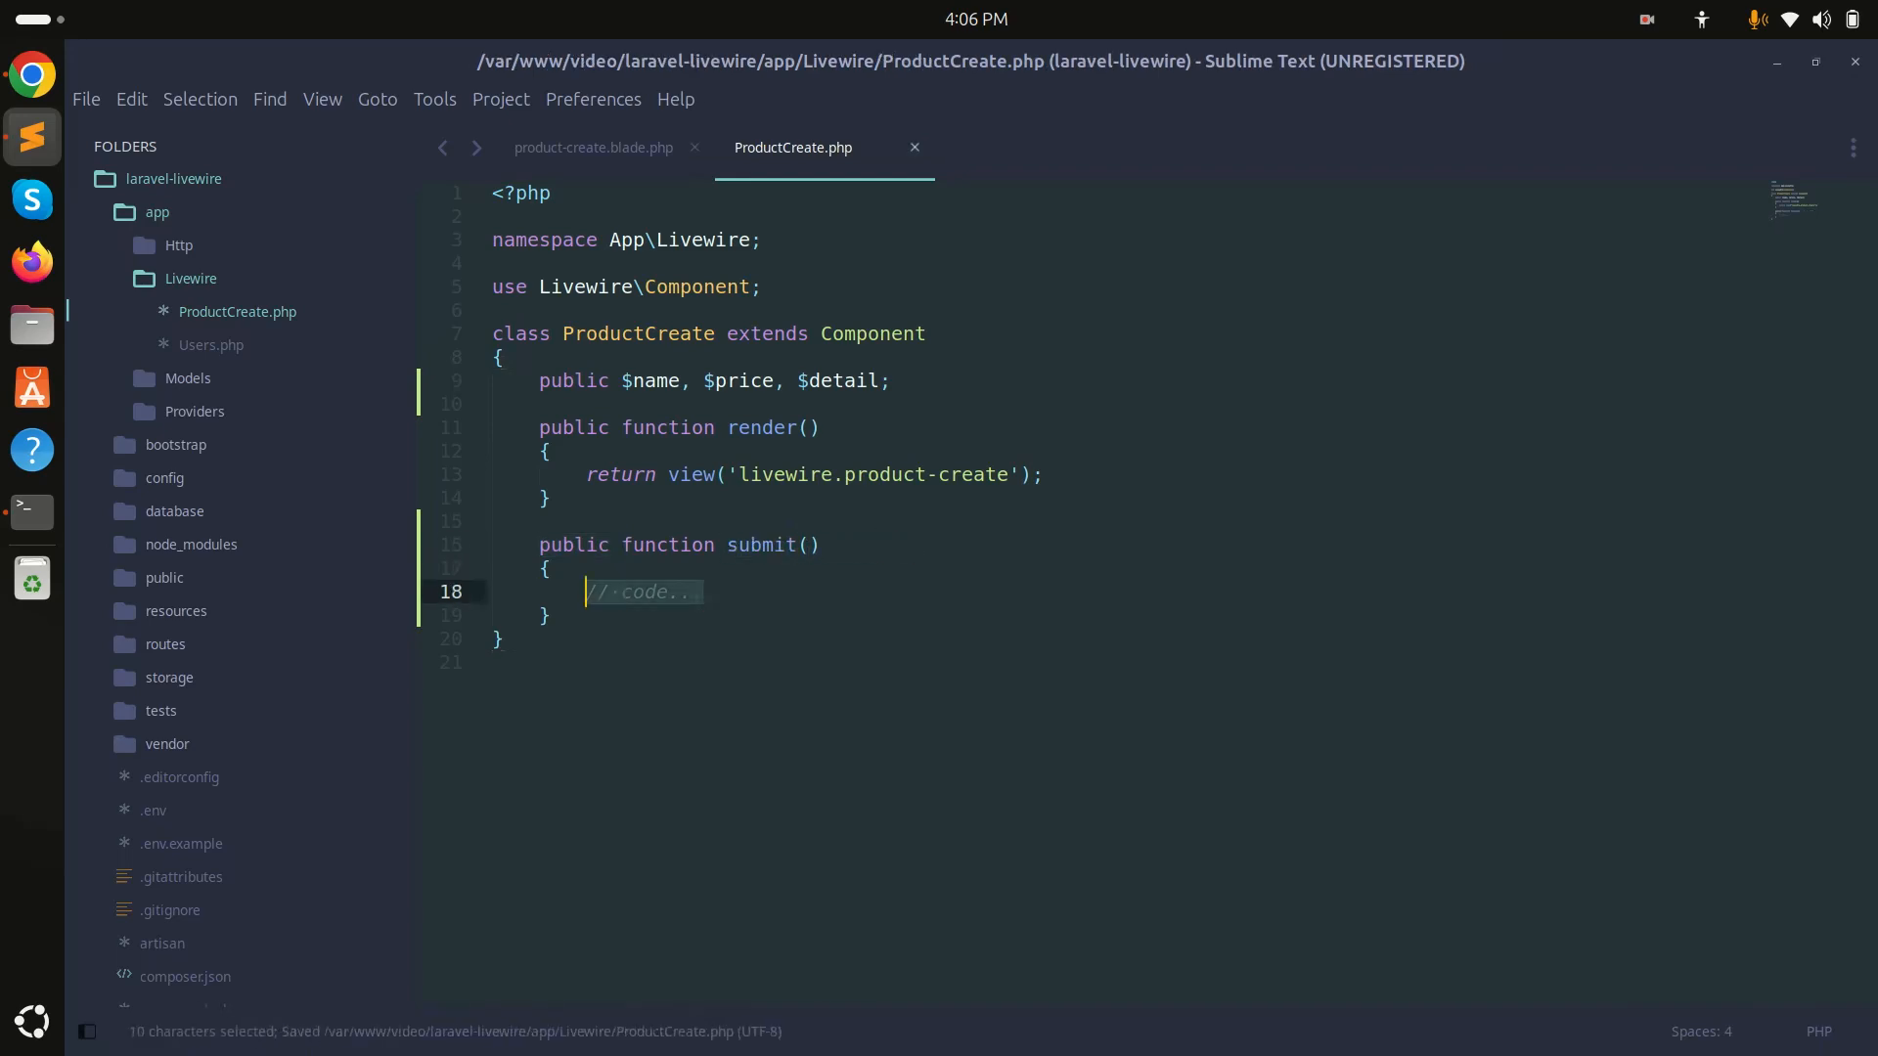
type("info($t")
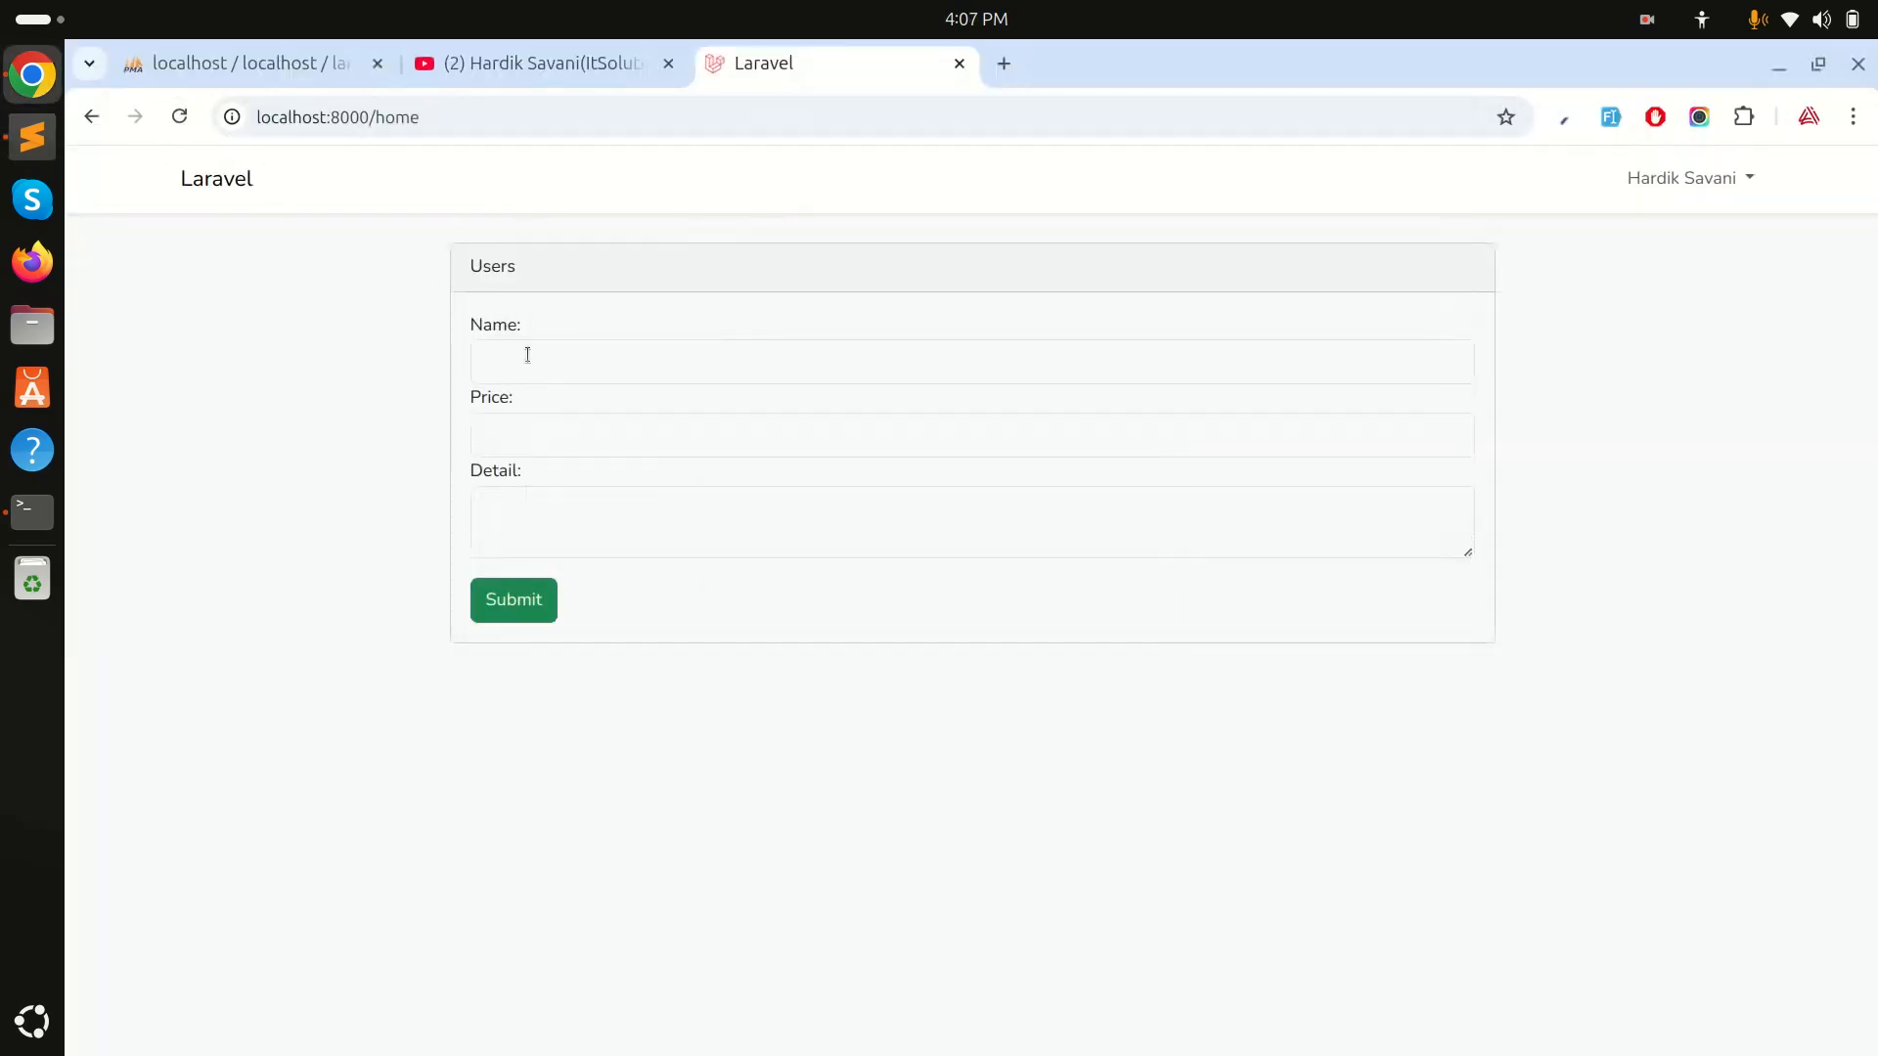
- Enter Golf as the Name and submit so laravel.log records a local.INFO 'Golf' entry
type("Go")
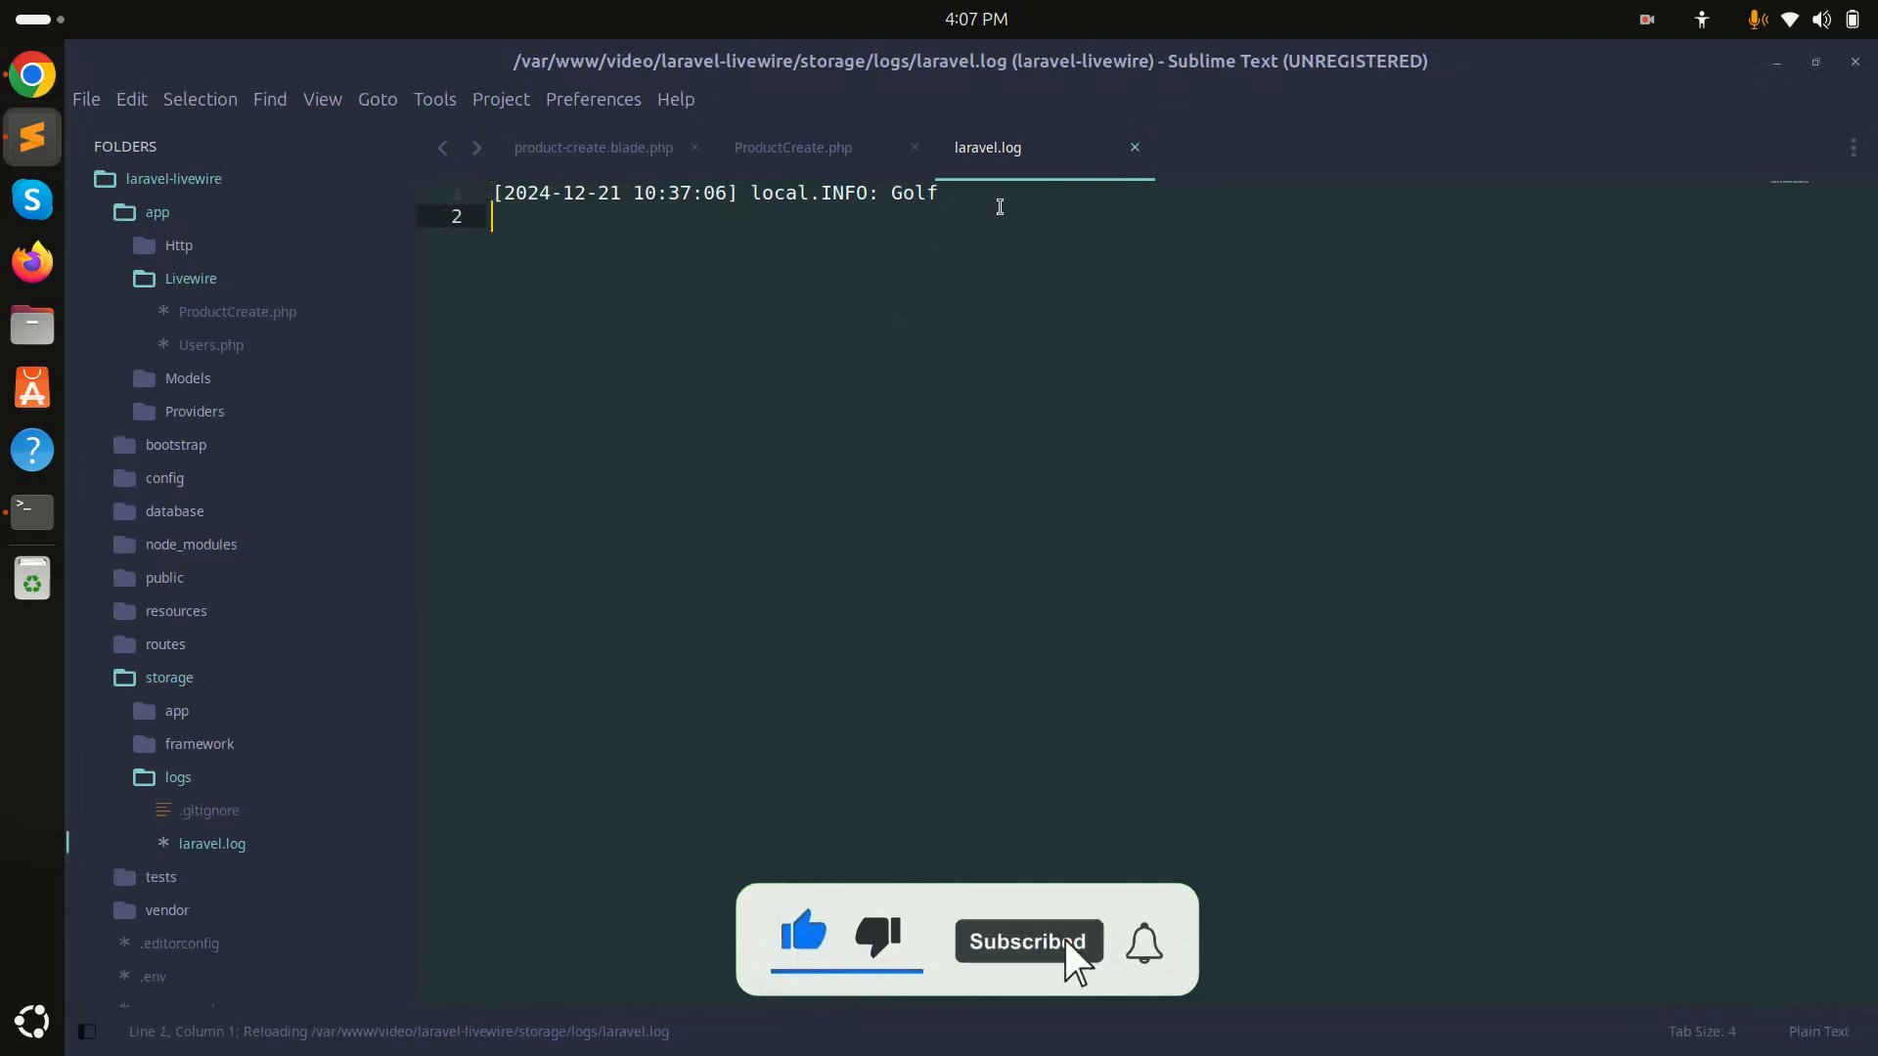
- Extend submit() to also log $this->price and $this->detail
left_click(792, 147)
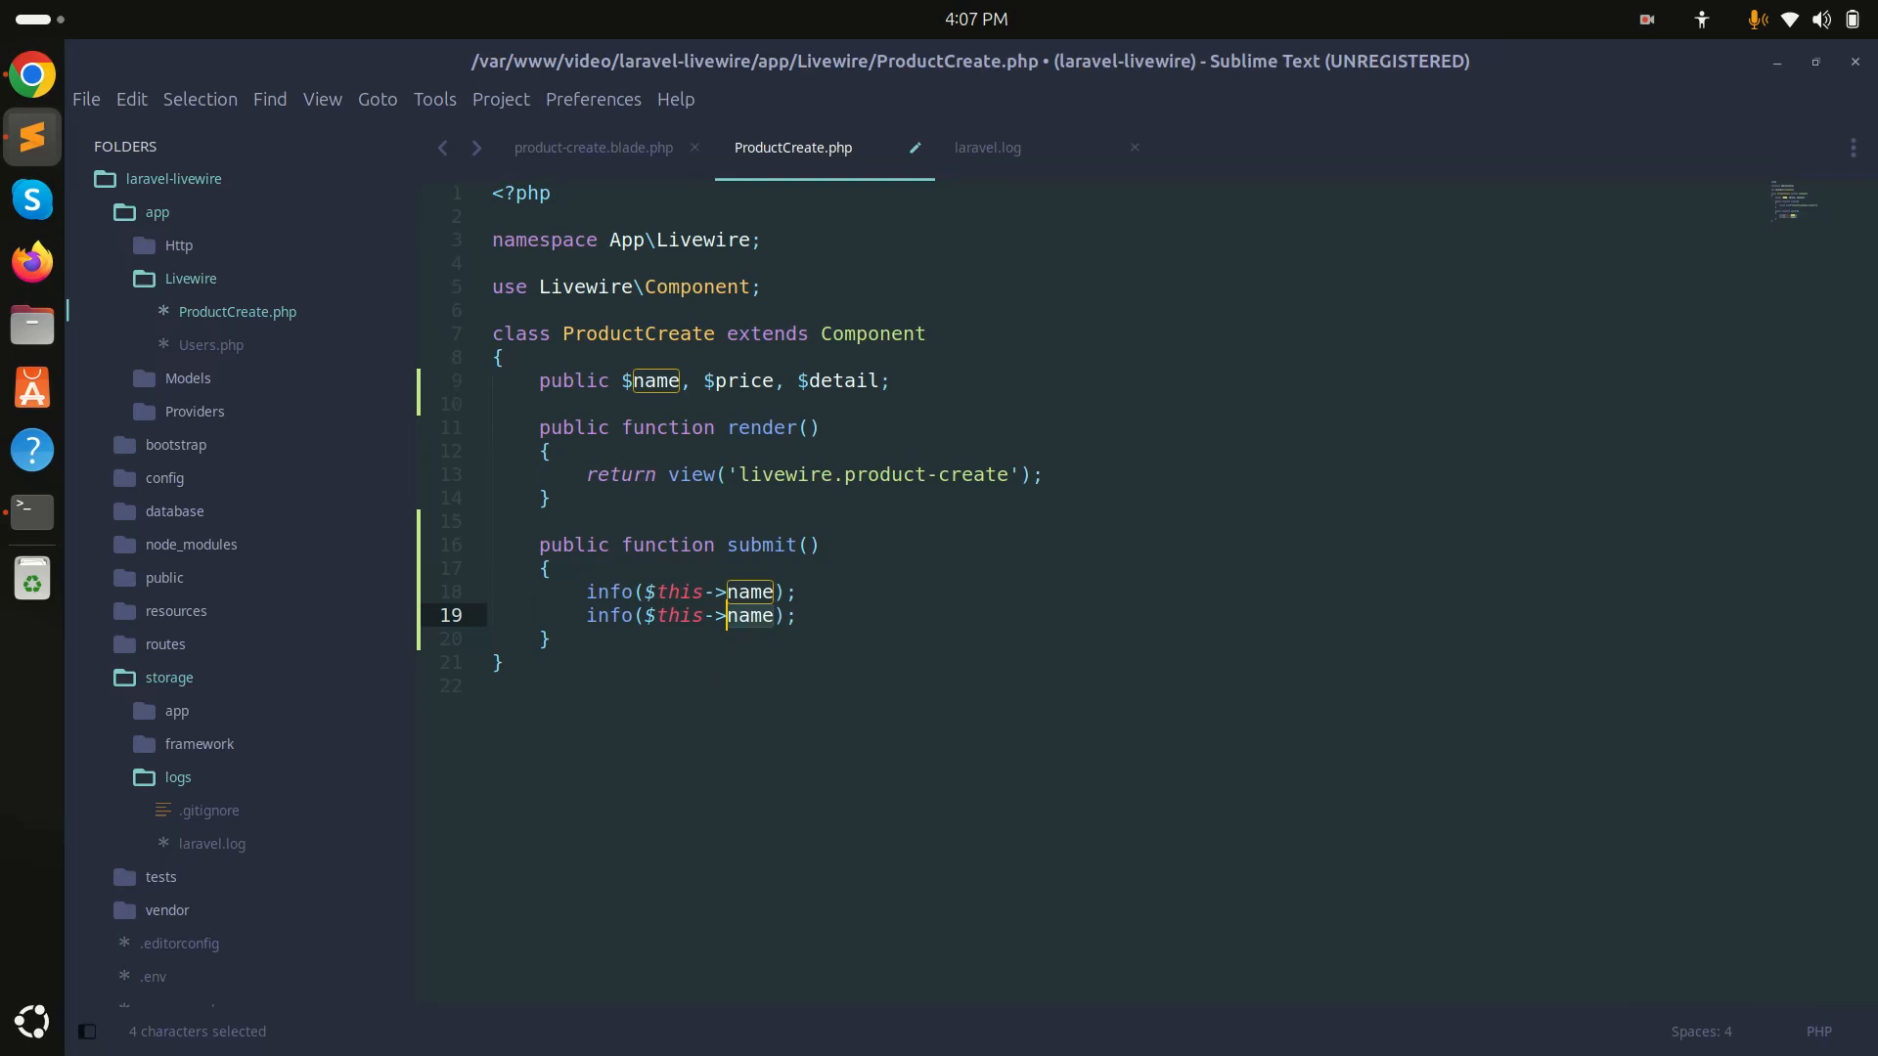
type("price")
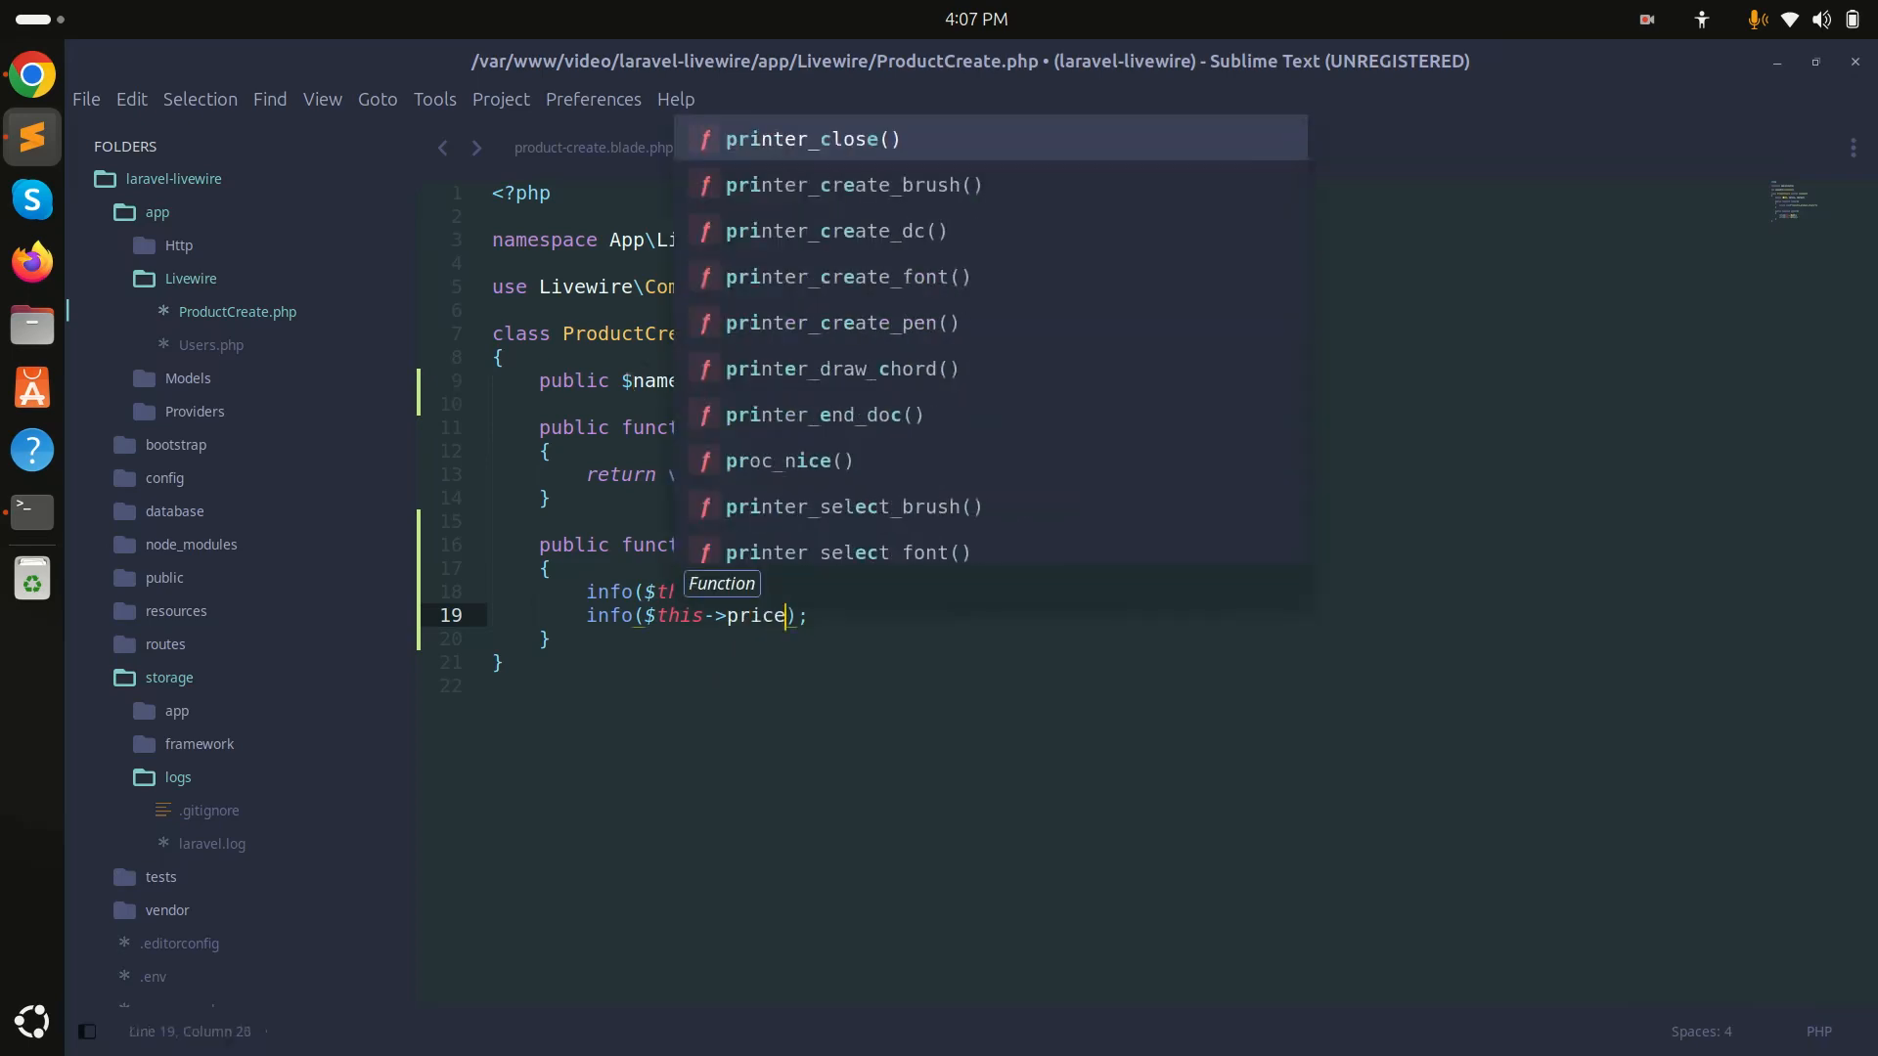
type("deta")
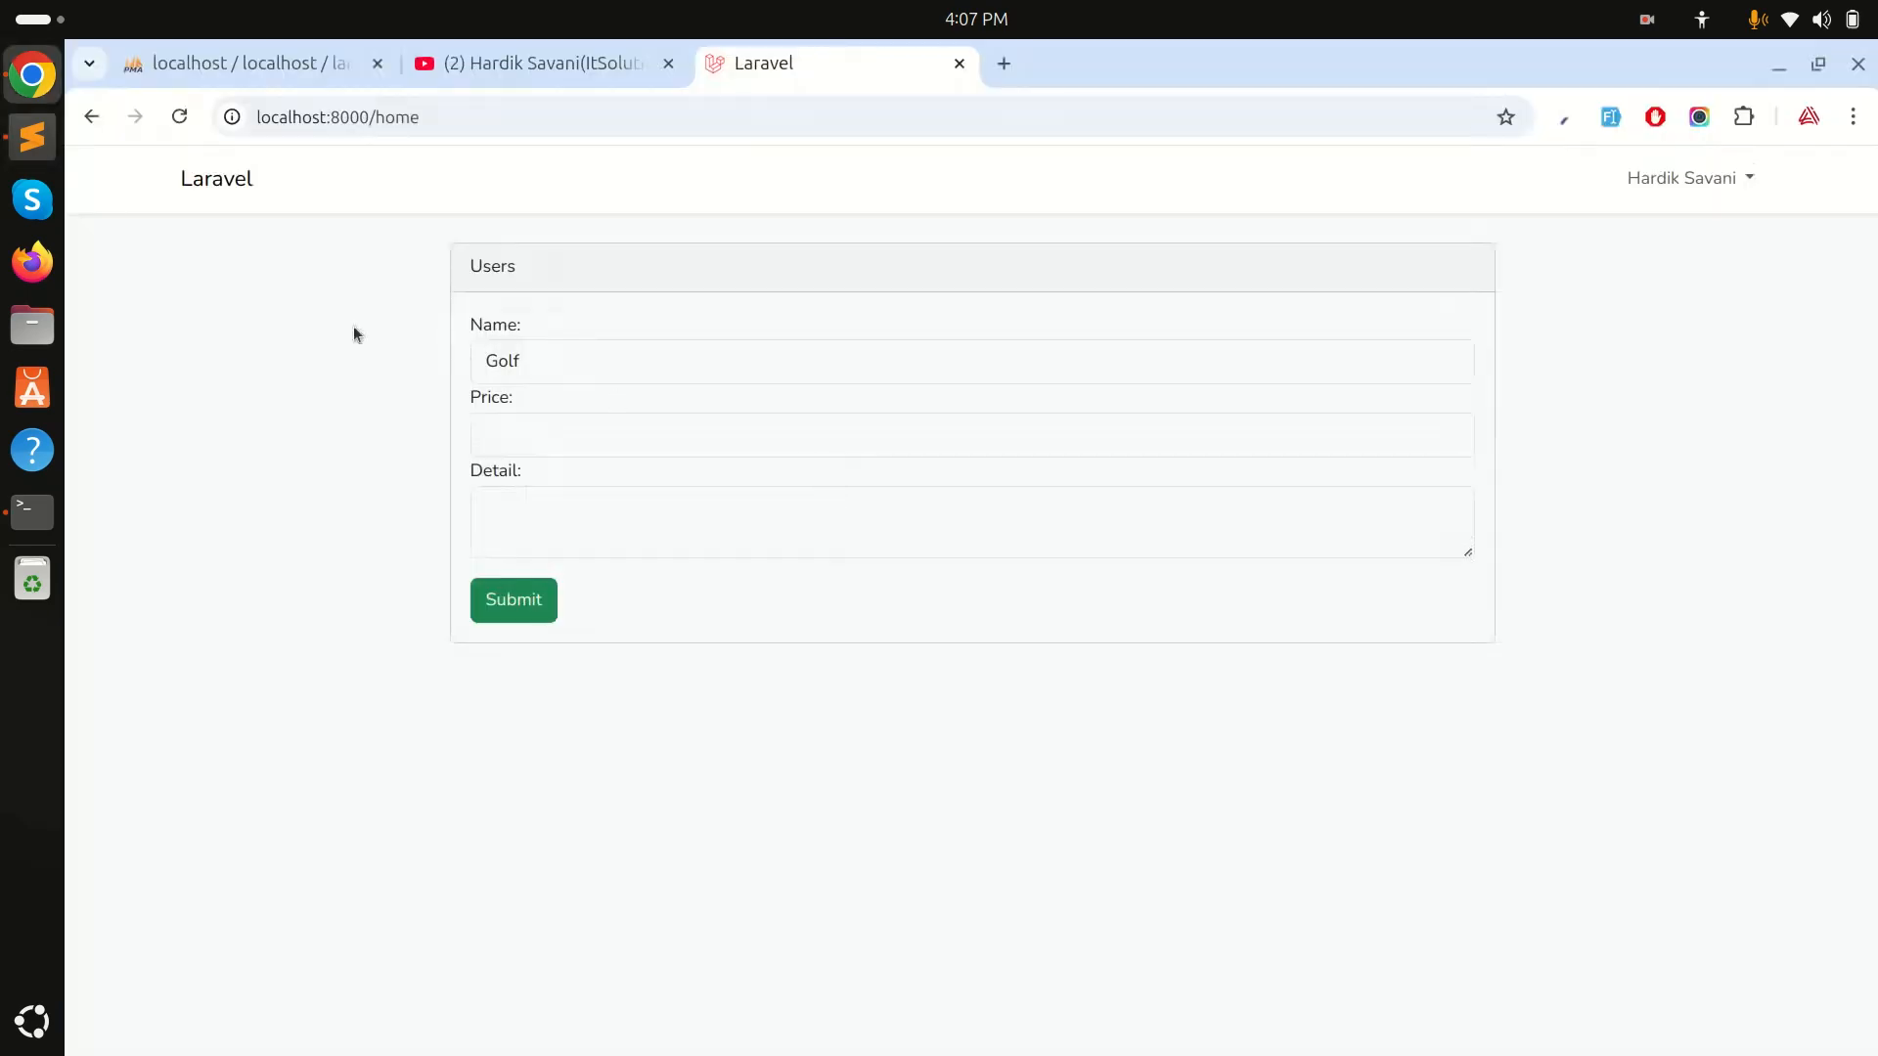
- Fill the form with asas, 12 and awasas and submit so all three appear in laravel.log
type("asas")
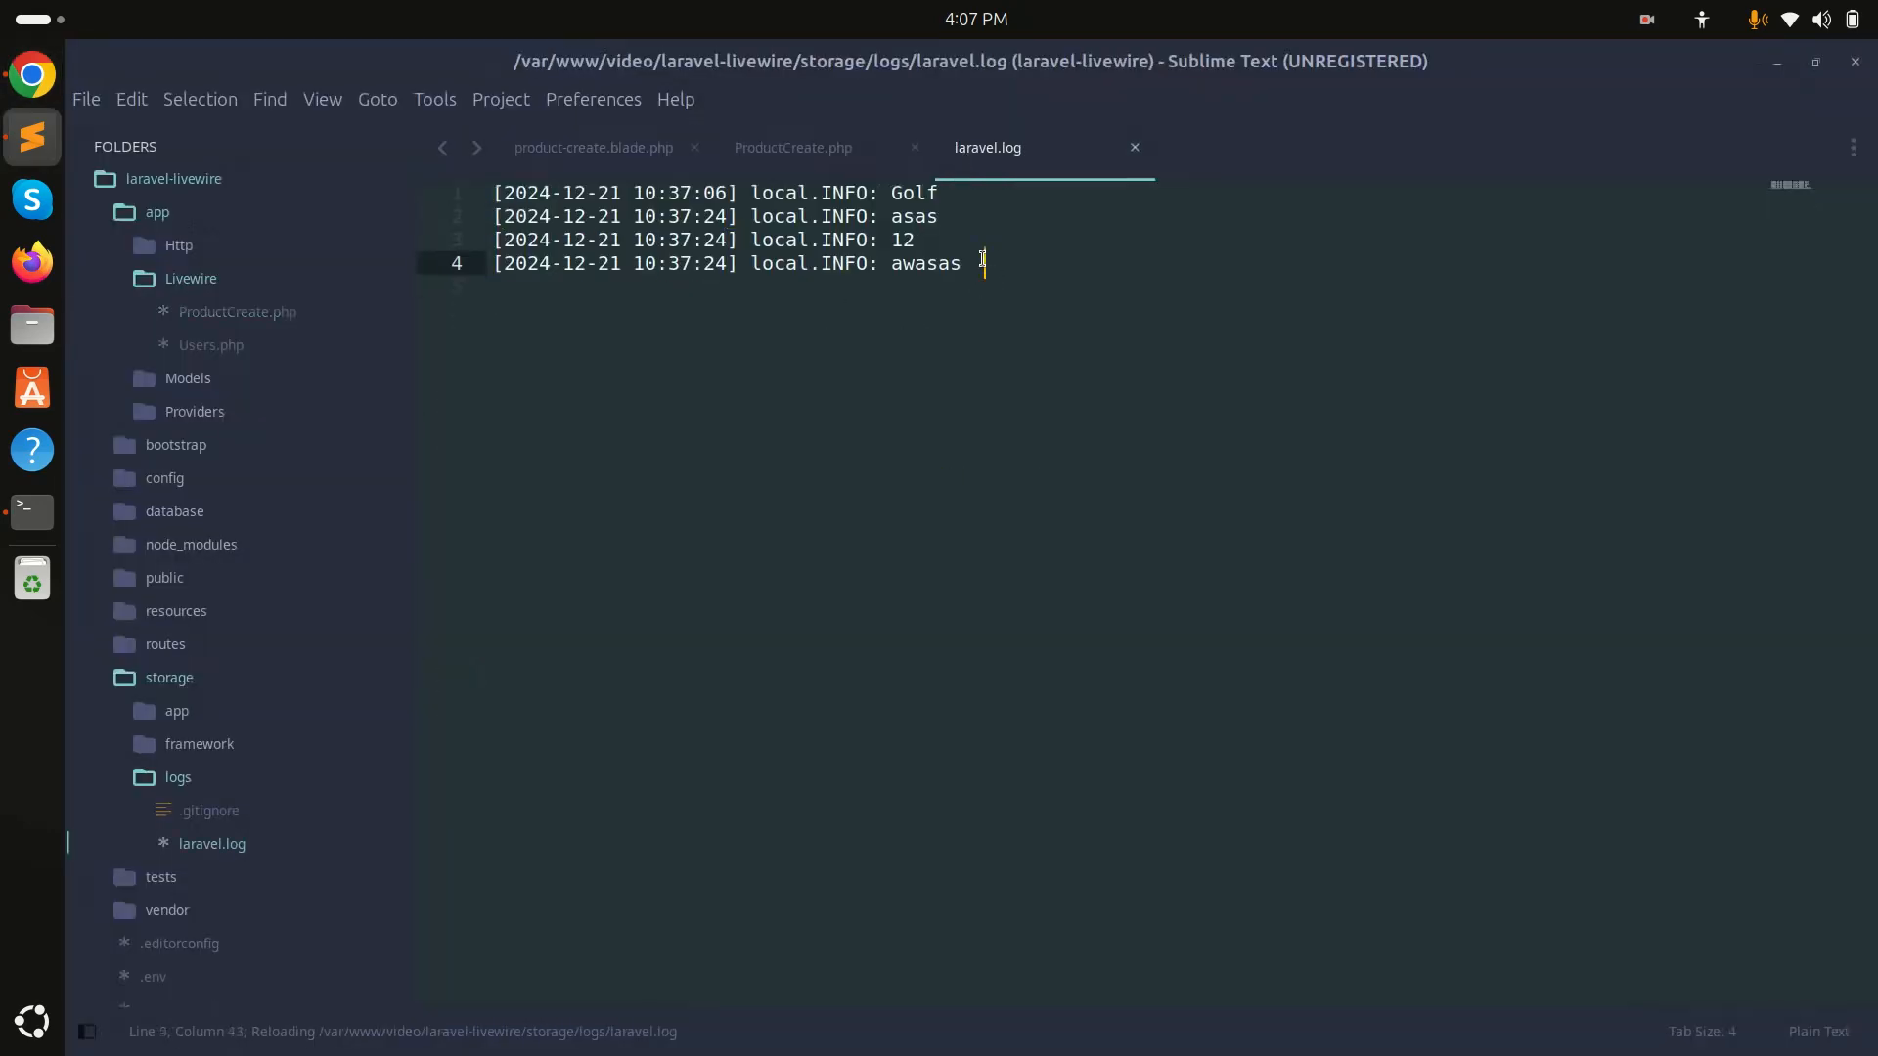
- Review the three-line submit() method, then return to product-create.blade.php
left_click(792, 147)
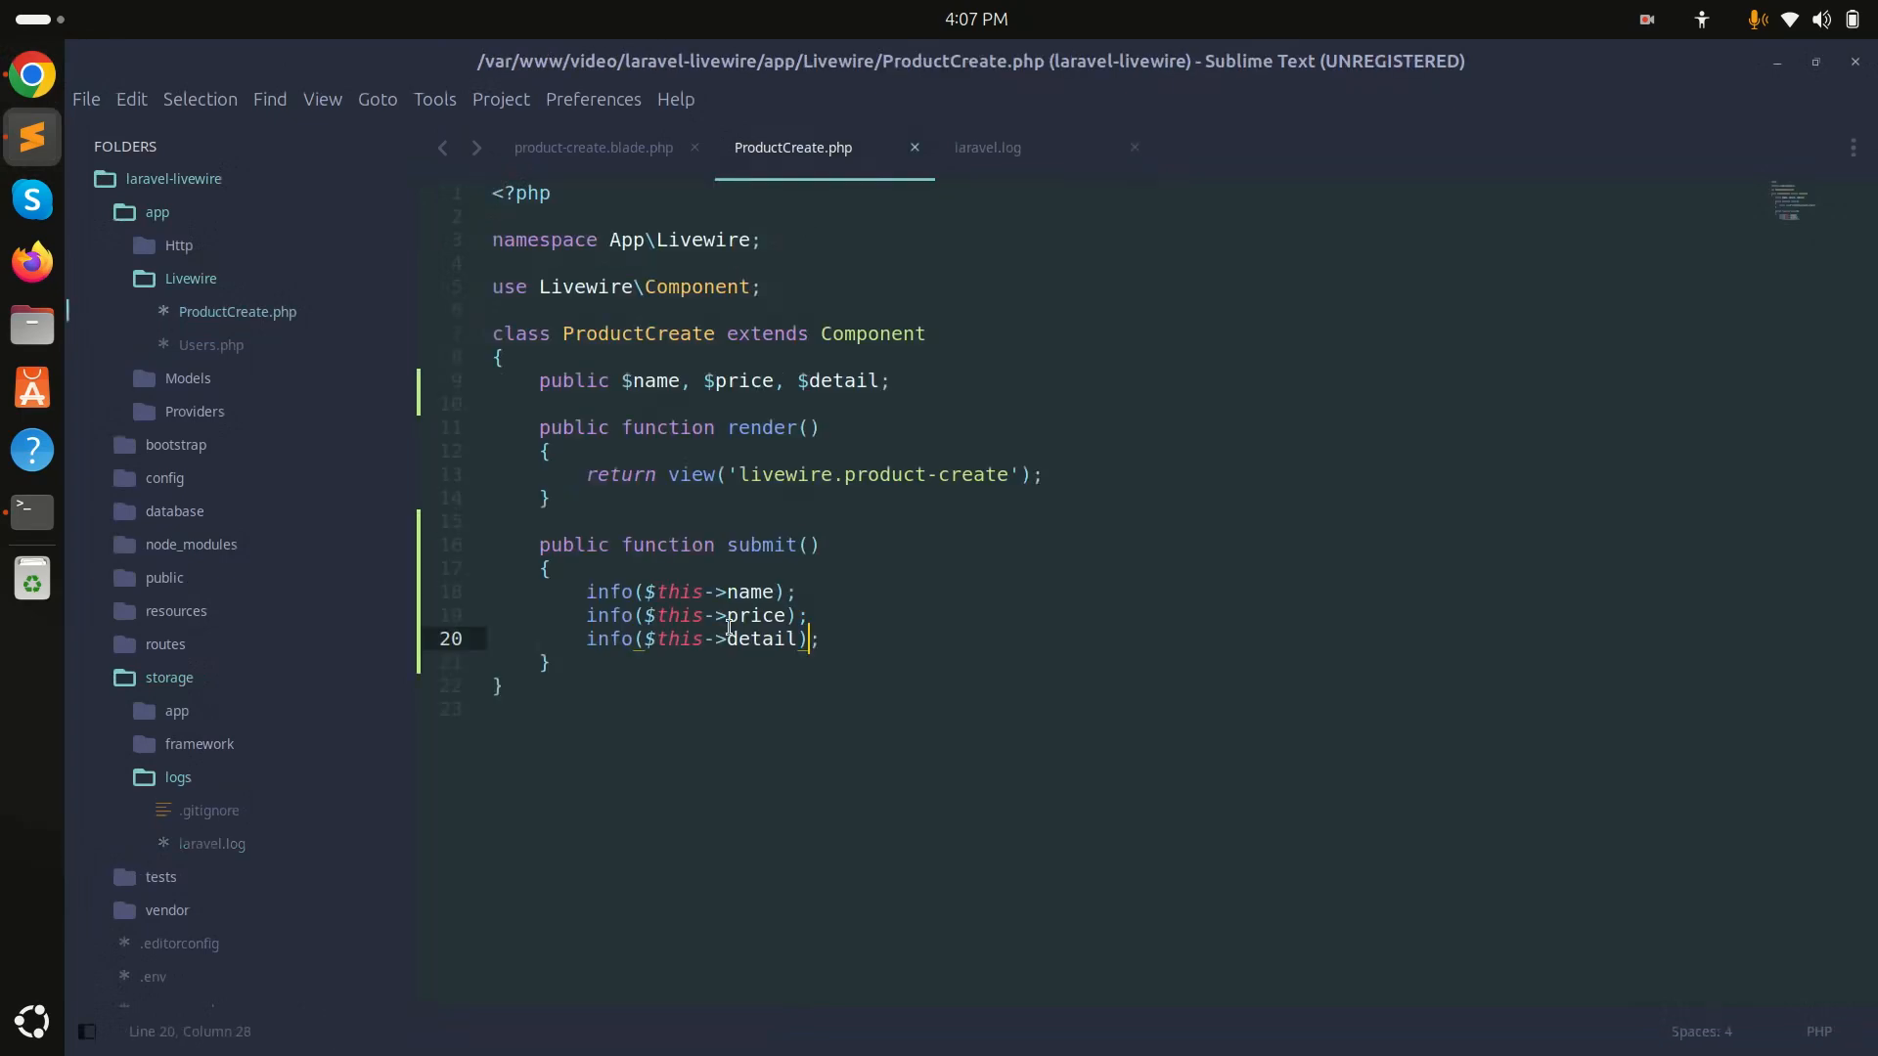
left_click(593, 147)
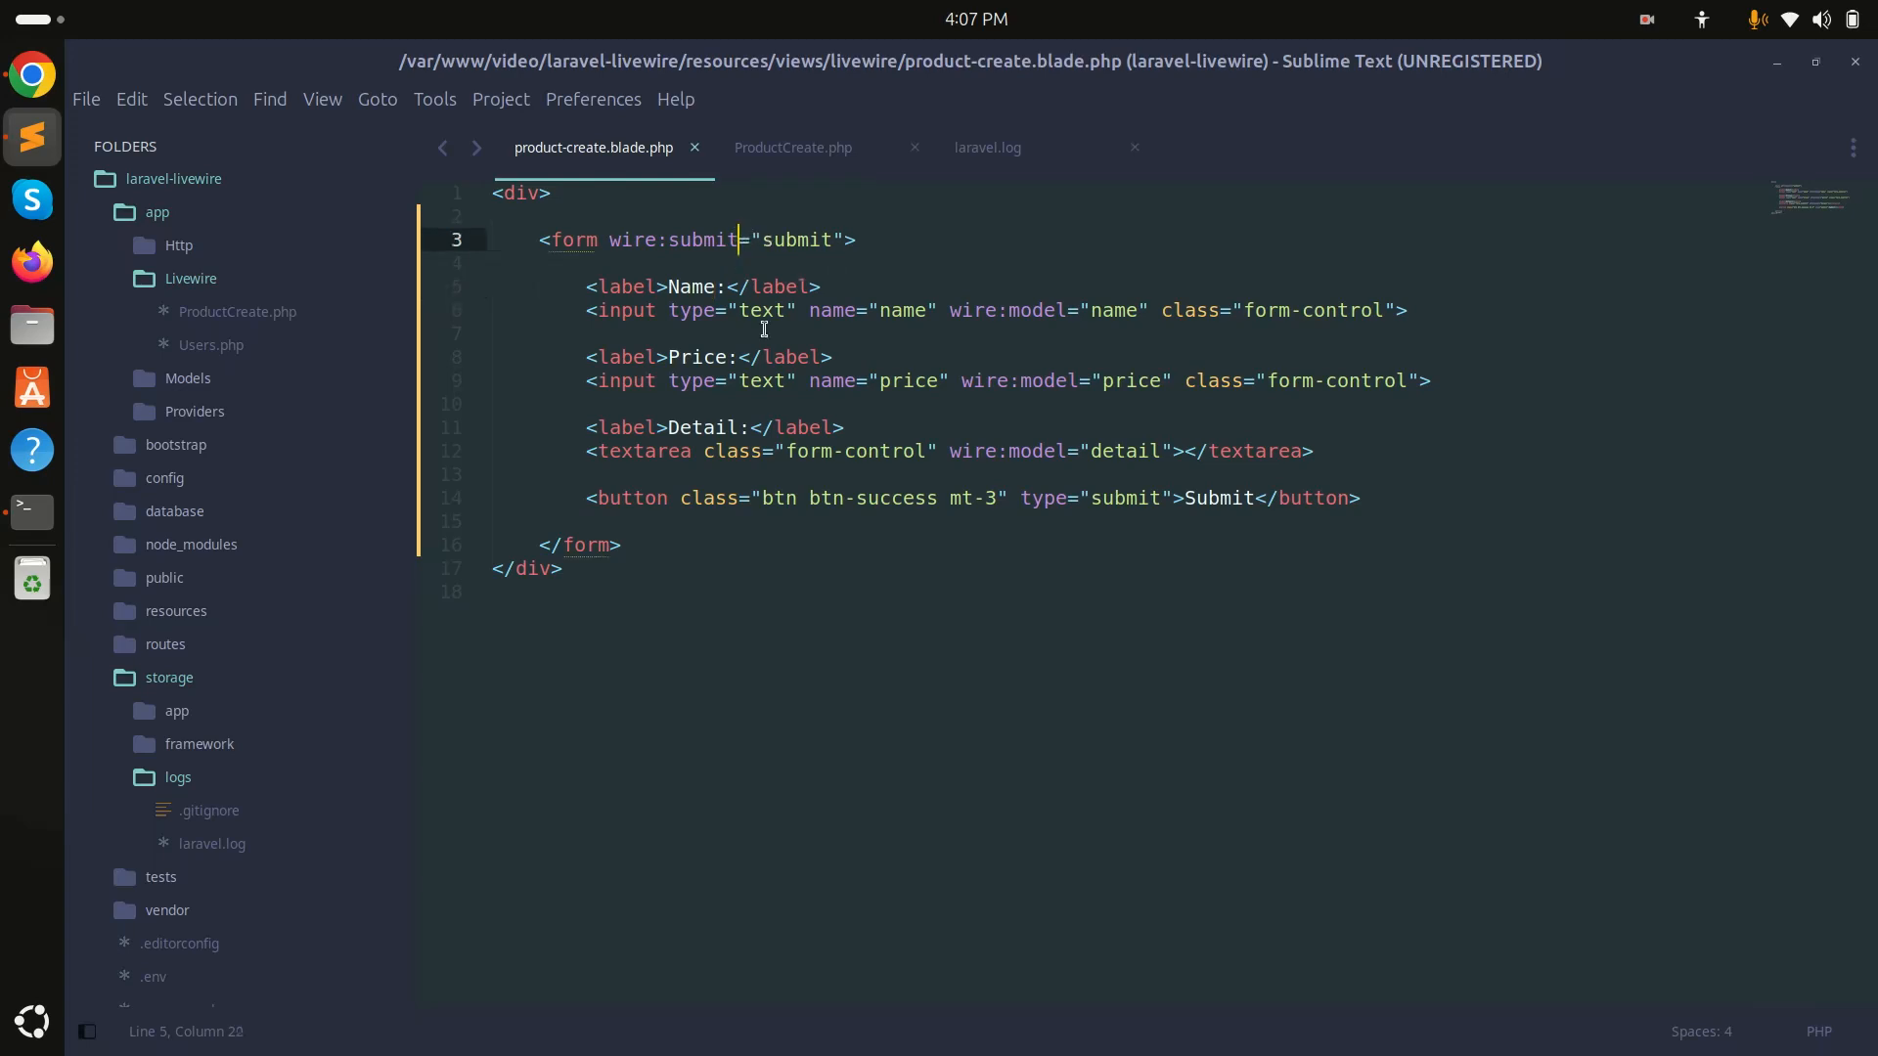
type(".prevent")
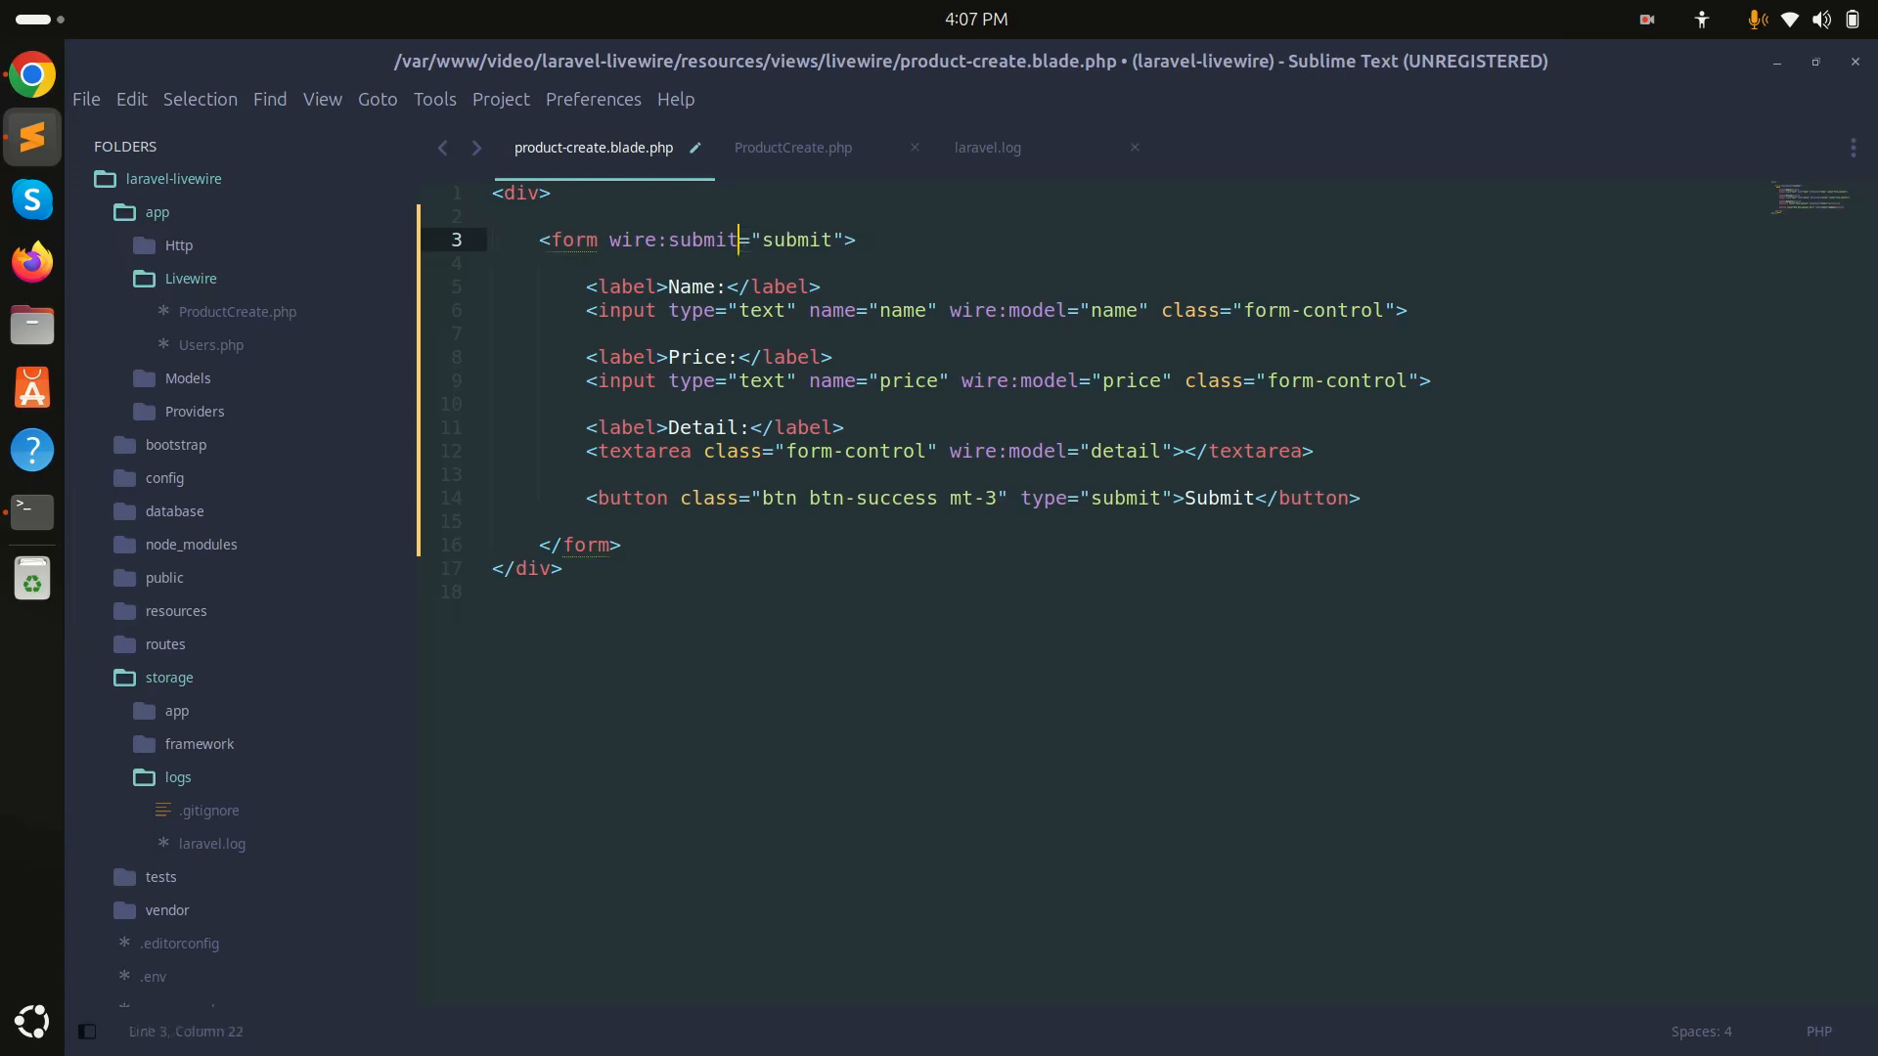
mouse_move(794, 319)
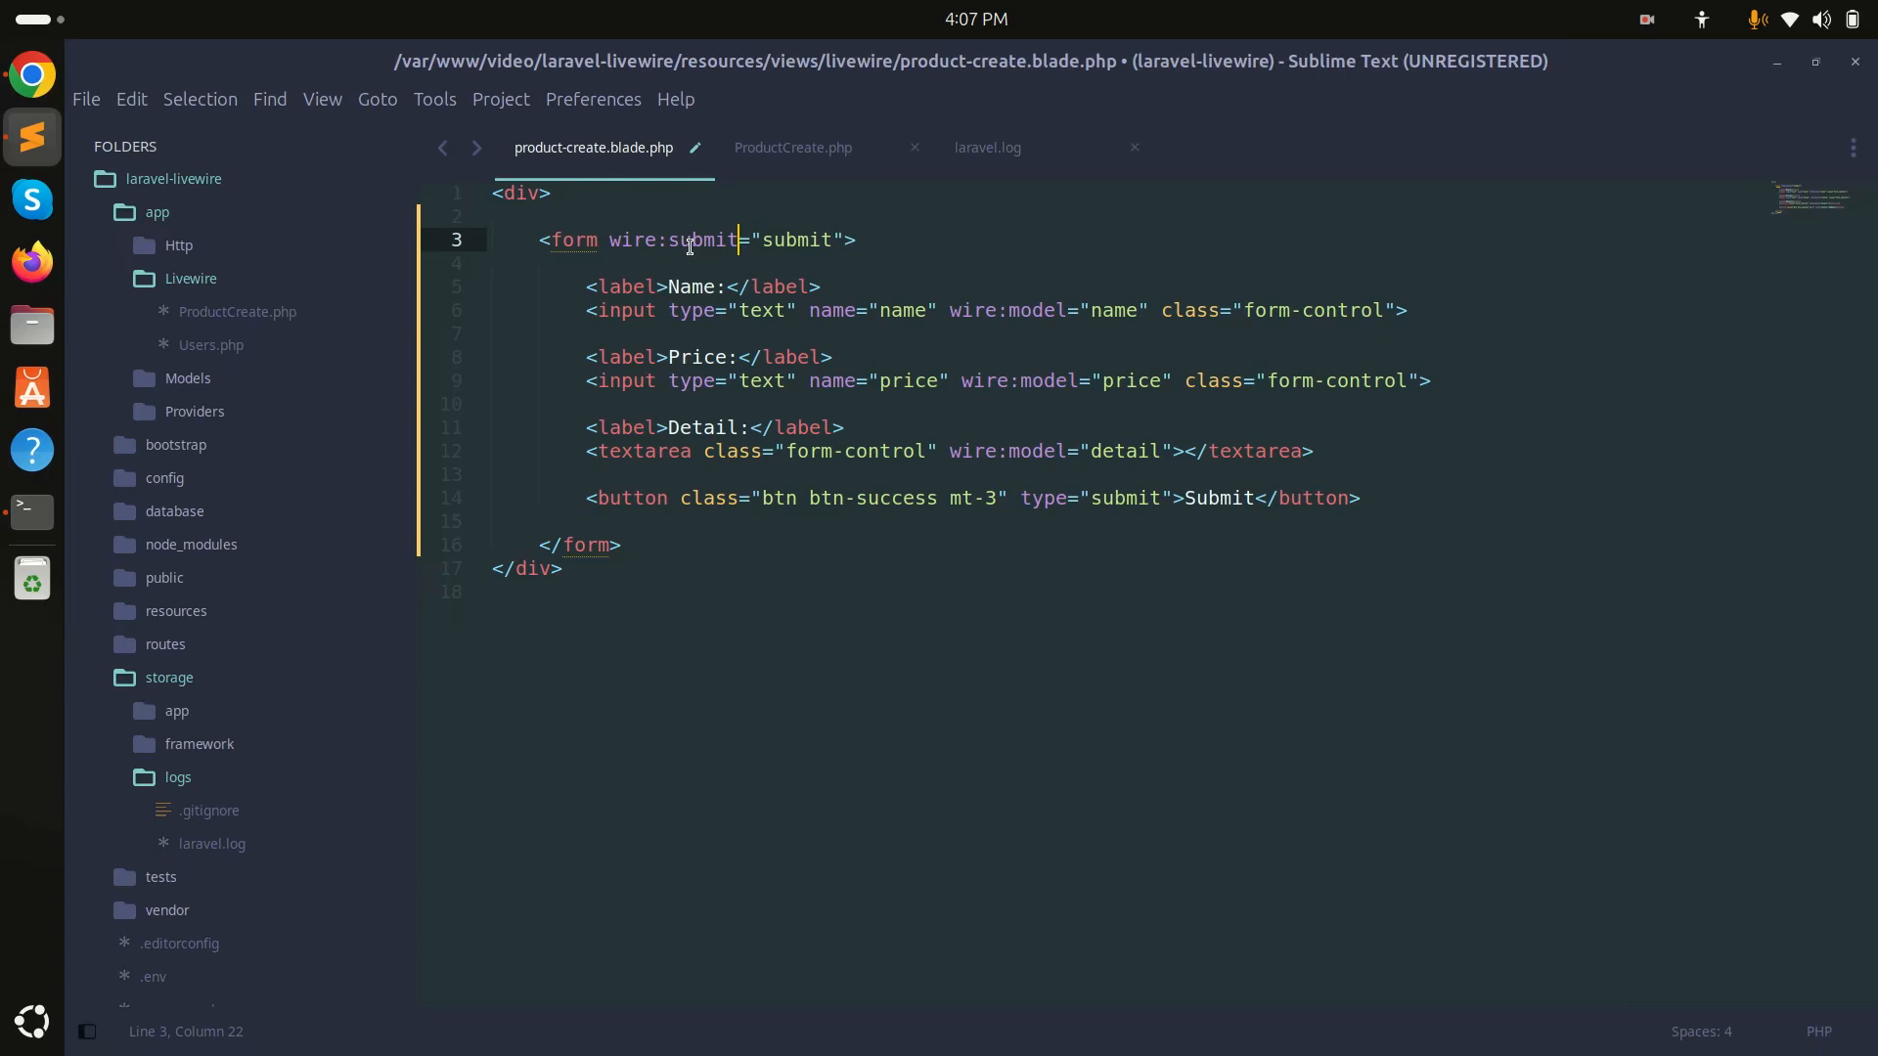
key("ctrl+s")
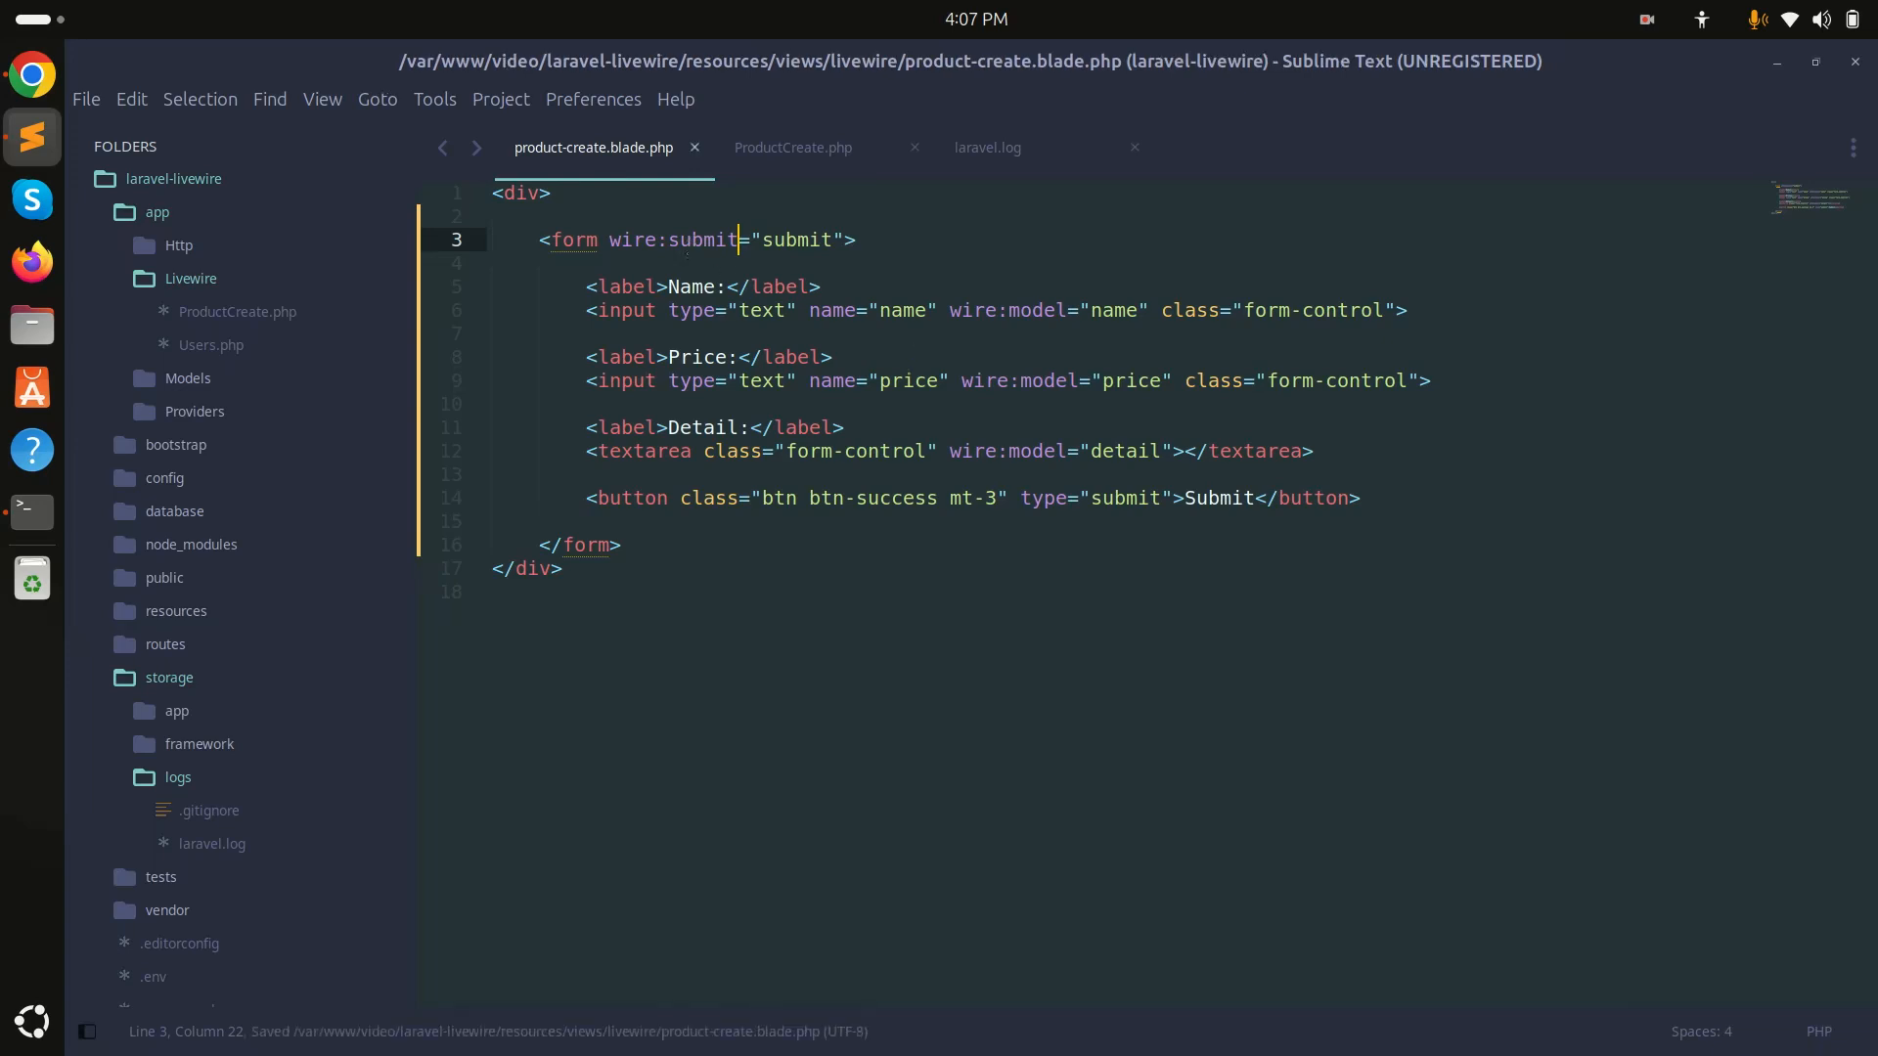